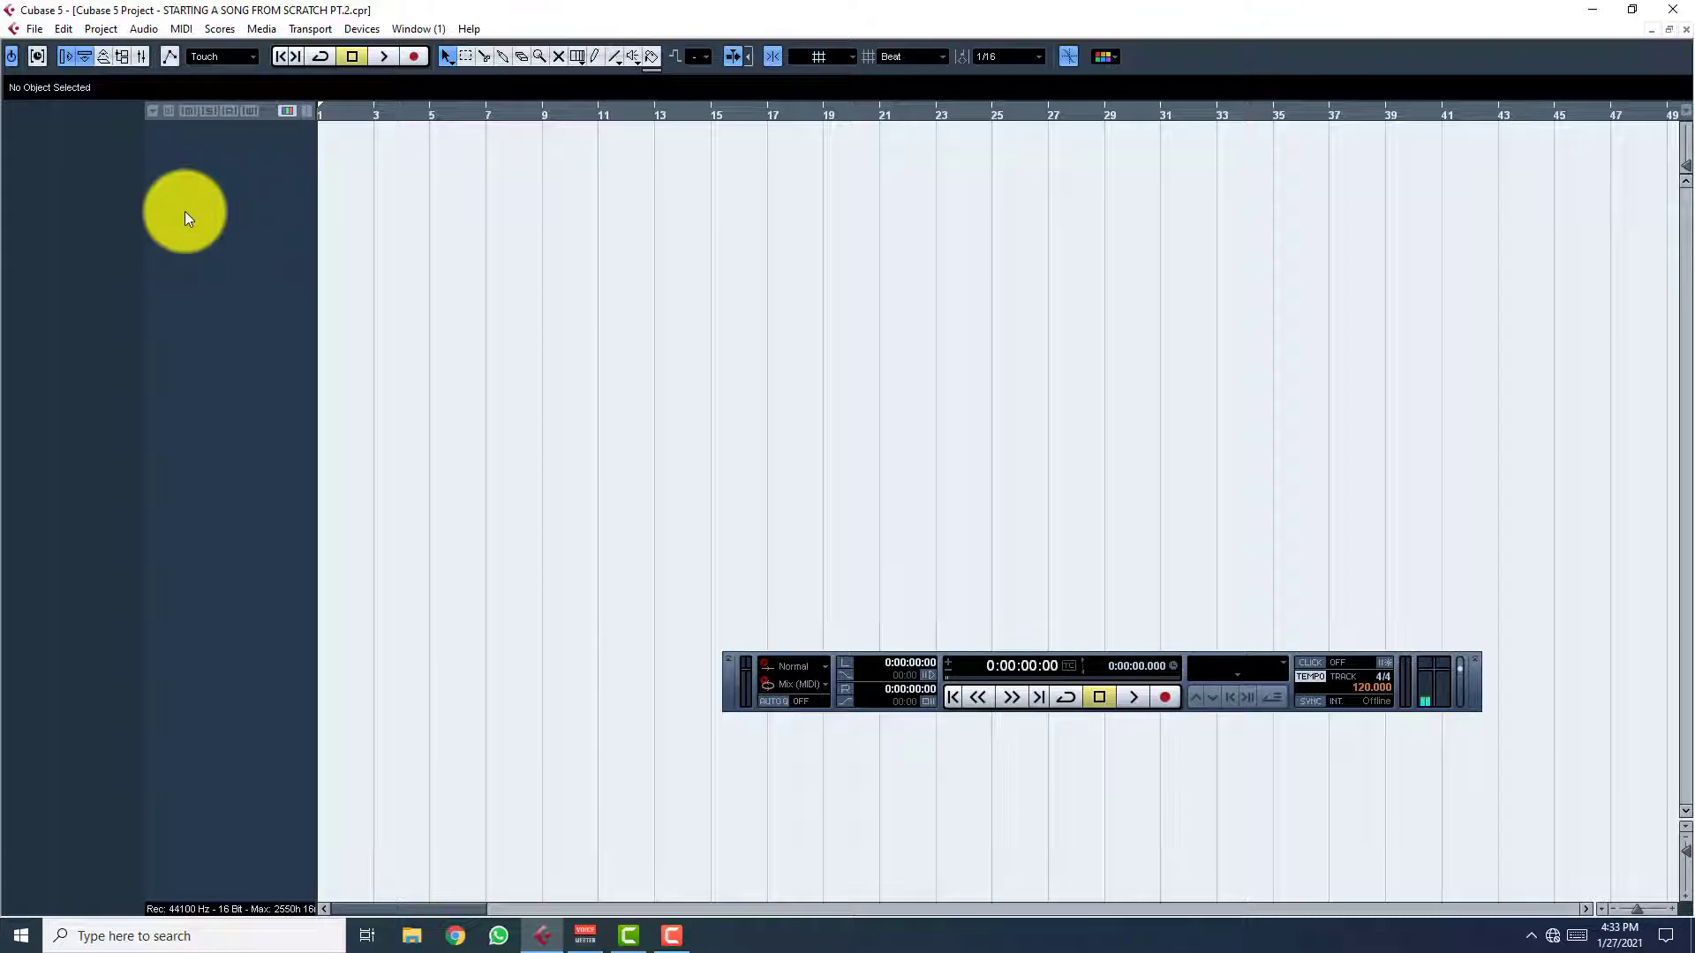
{"action": "mouse_move", "coordinate": [62, 237]}
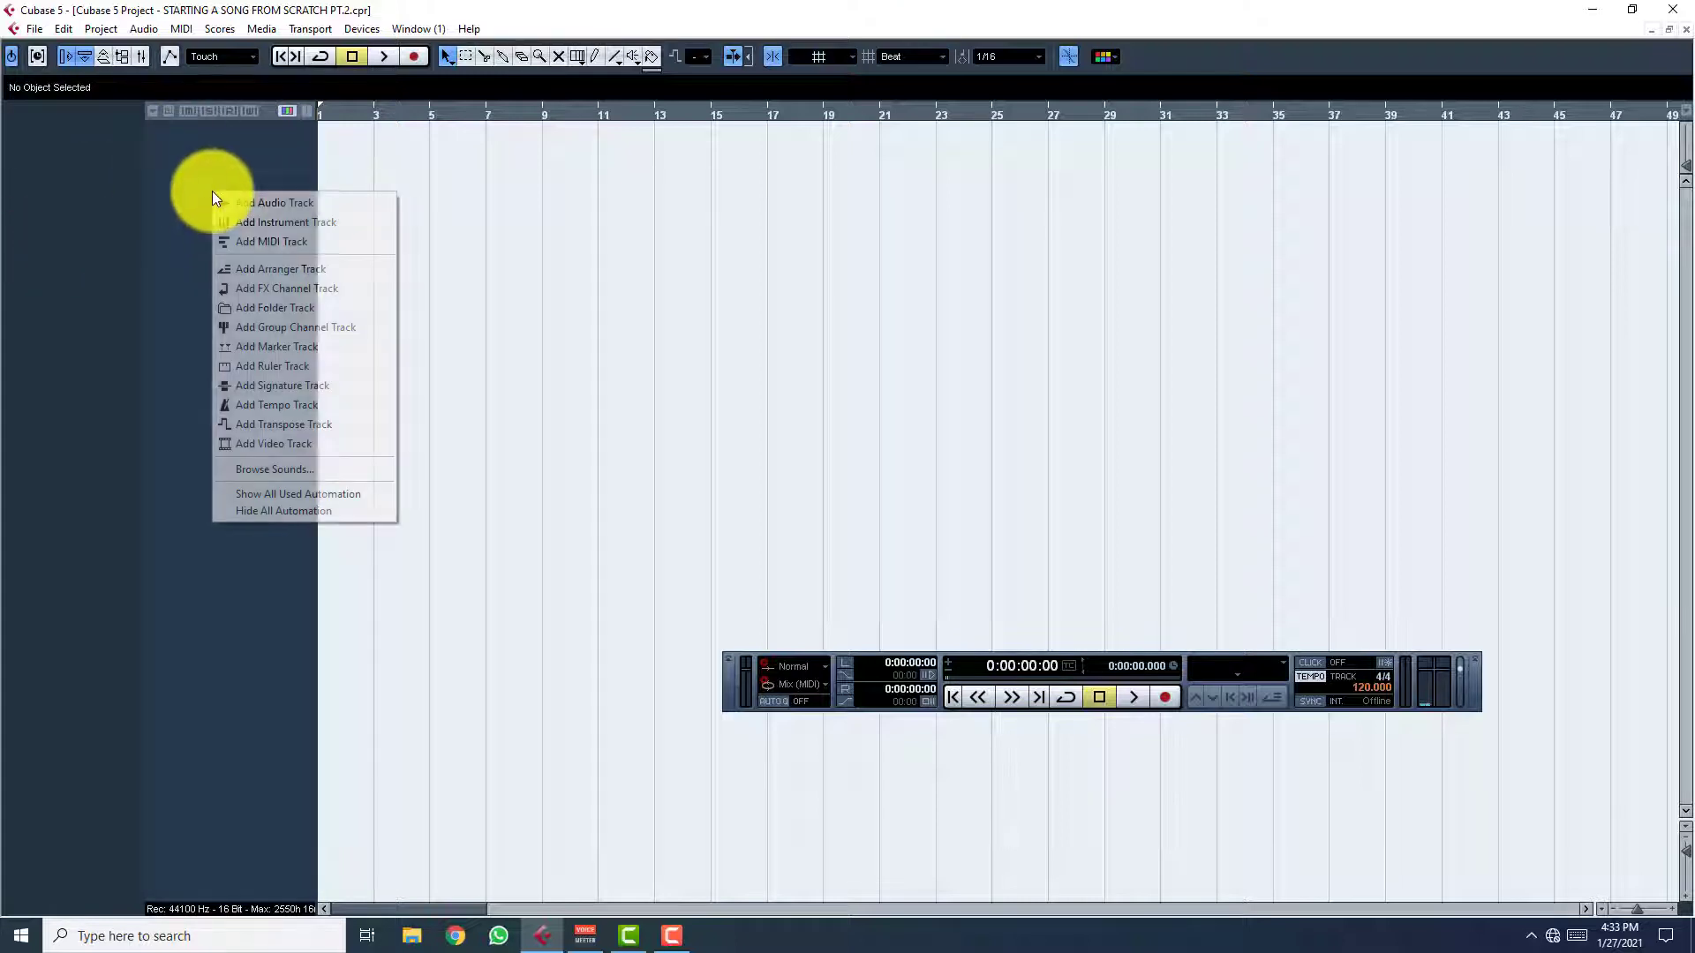
{"action": "mouse_move", "coordinate": [275, 203]}
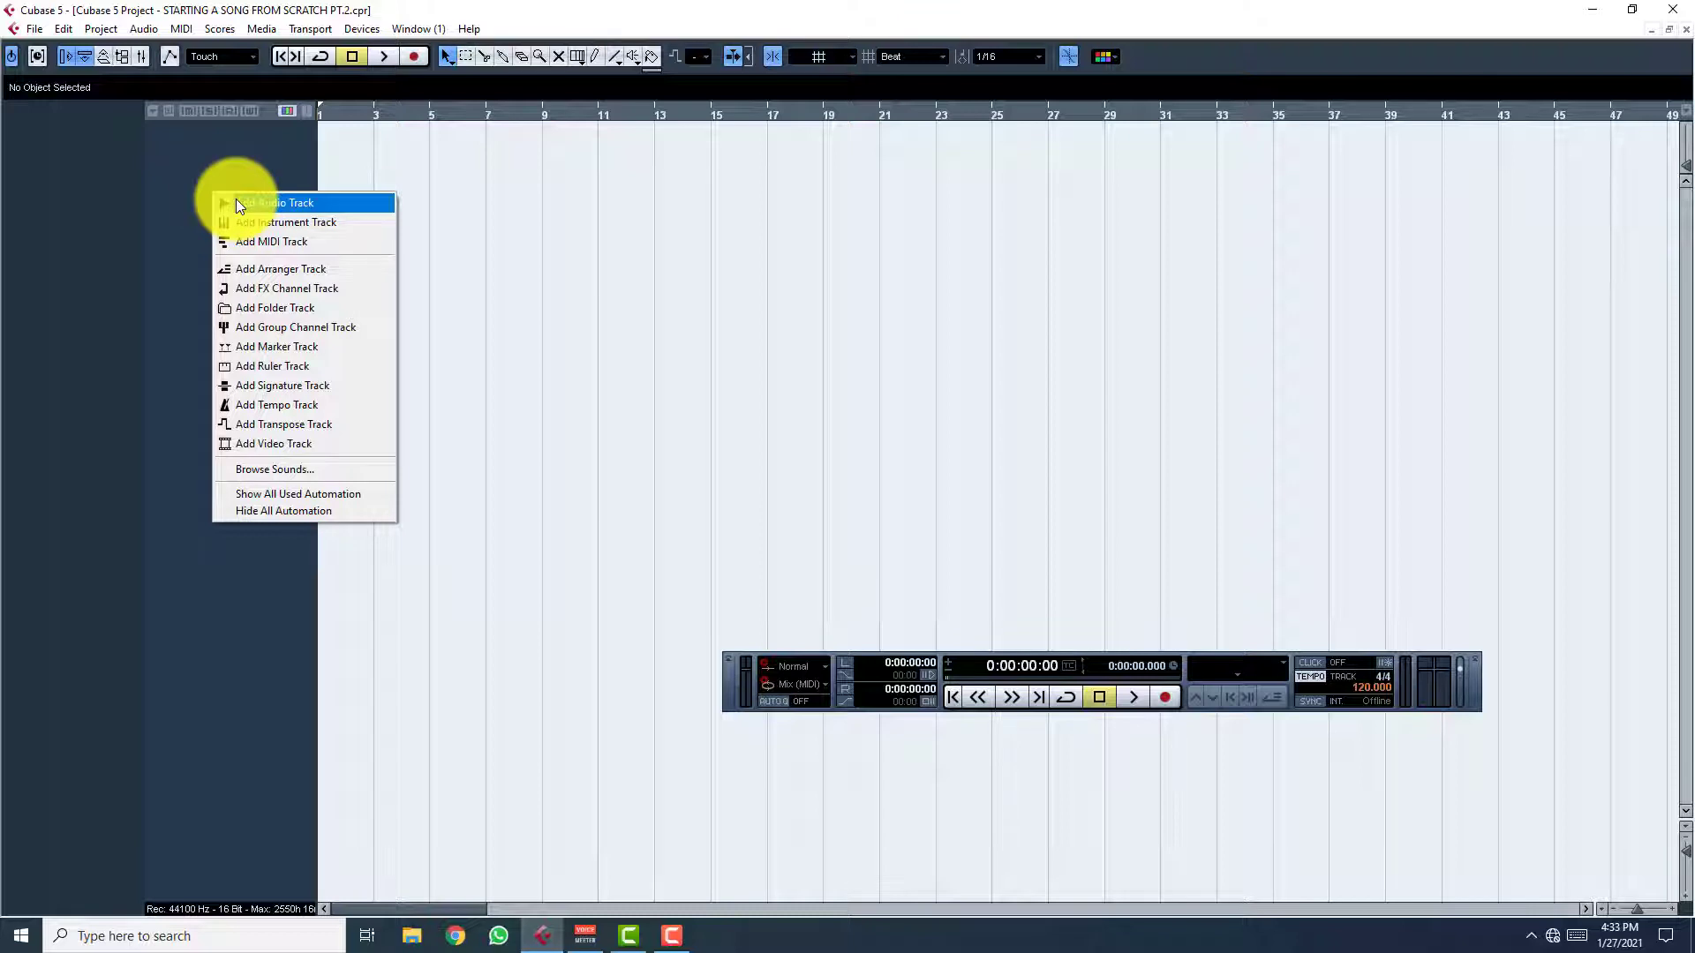
Add a new audio track and switch its configuration from Stereo to Mono
{"action": "left_click", "coordinate": [276, 202]}
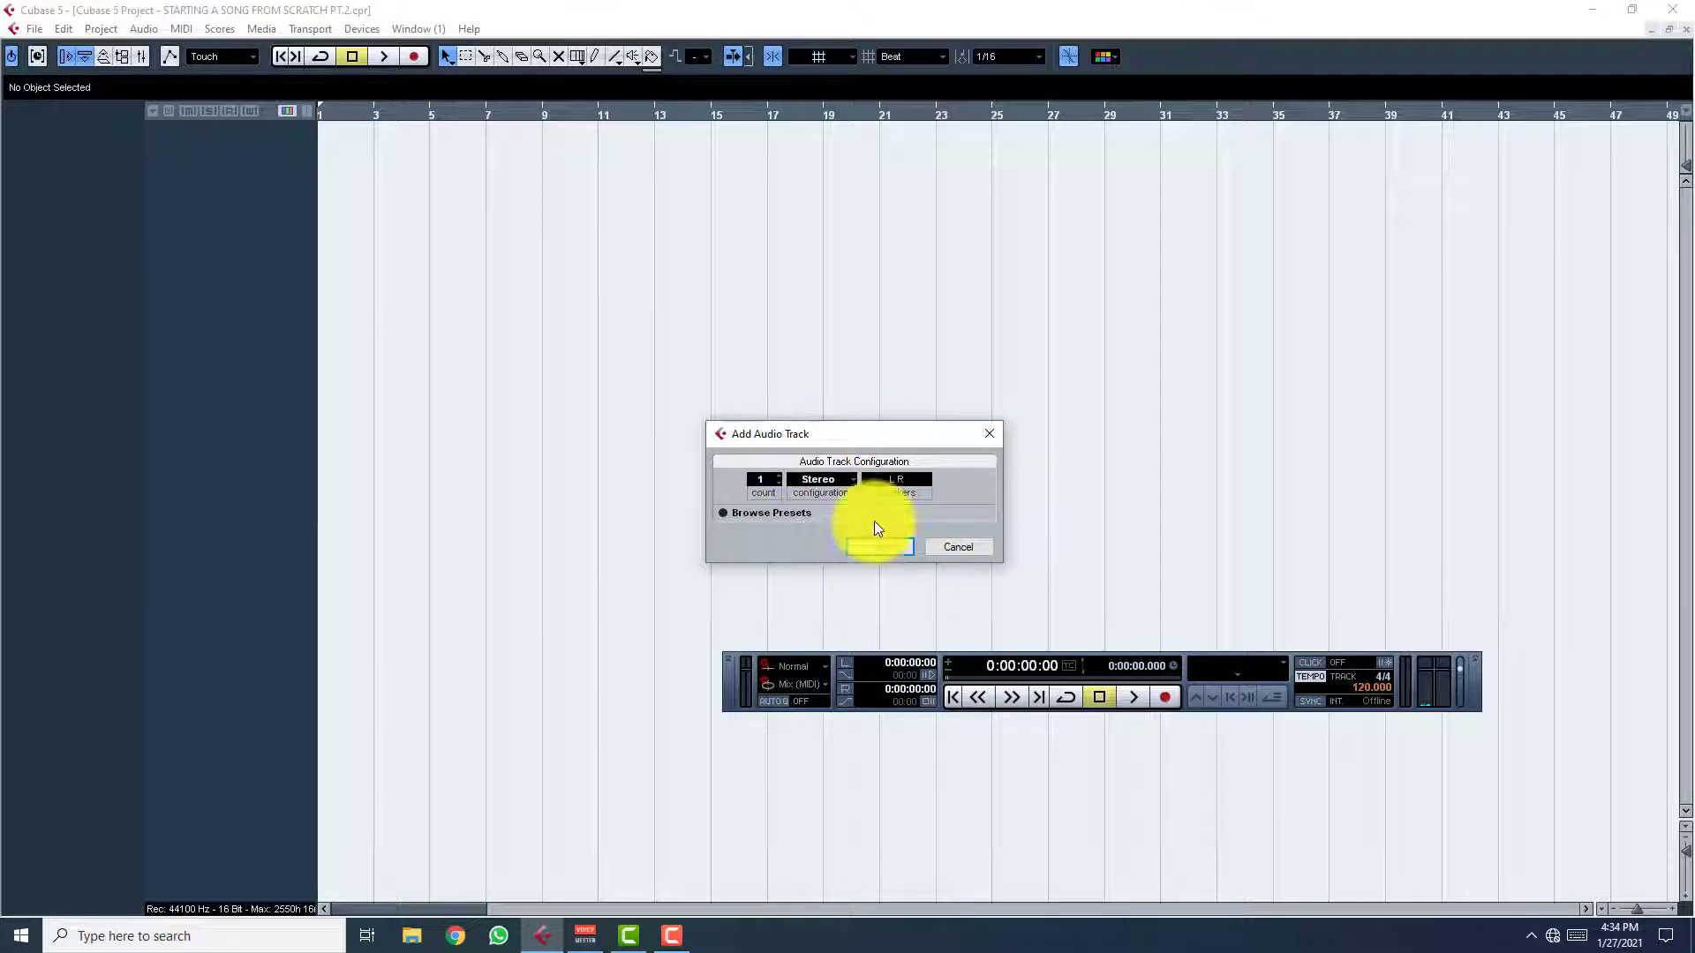
{"action": "left_click", "coordinate": [825, 478]}
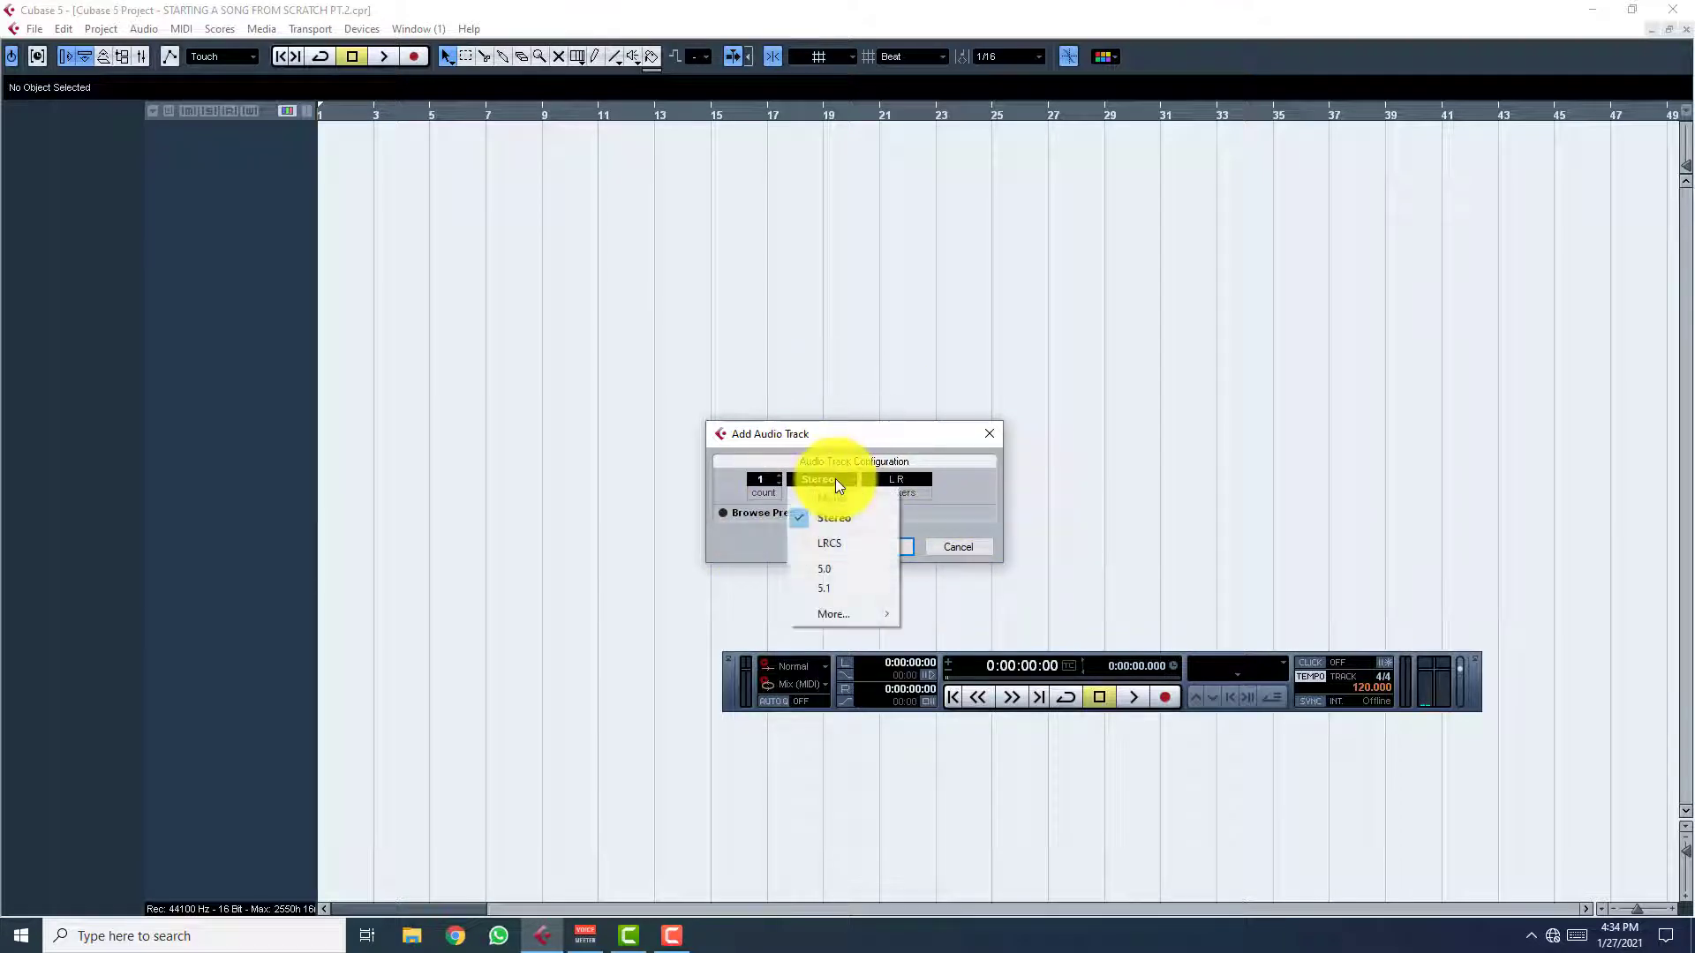
{"action": "mouse_move", "coordinate": [843, 498]}
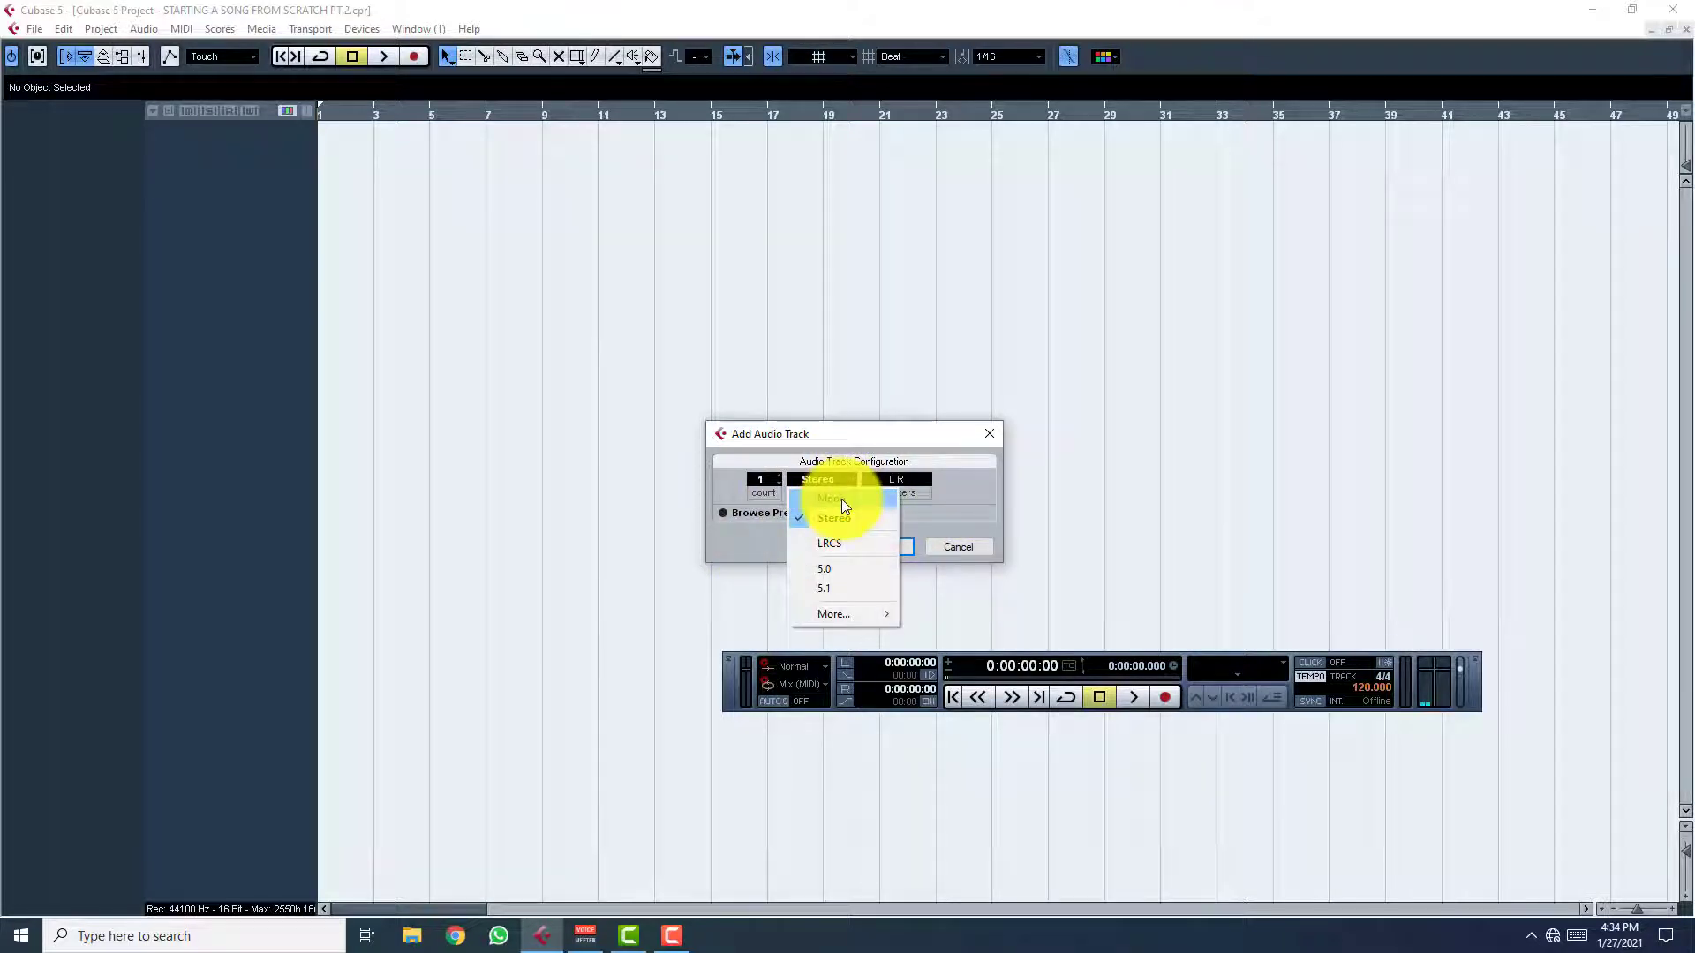
{"action": "left_click", "coordinate": [830, 498]}
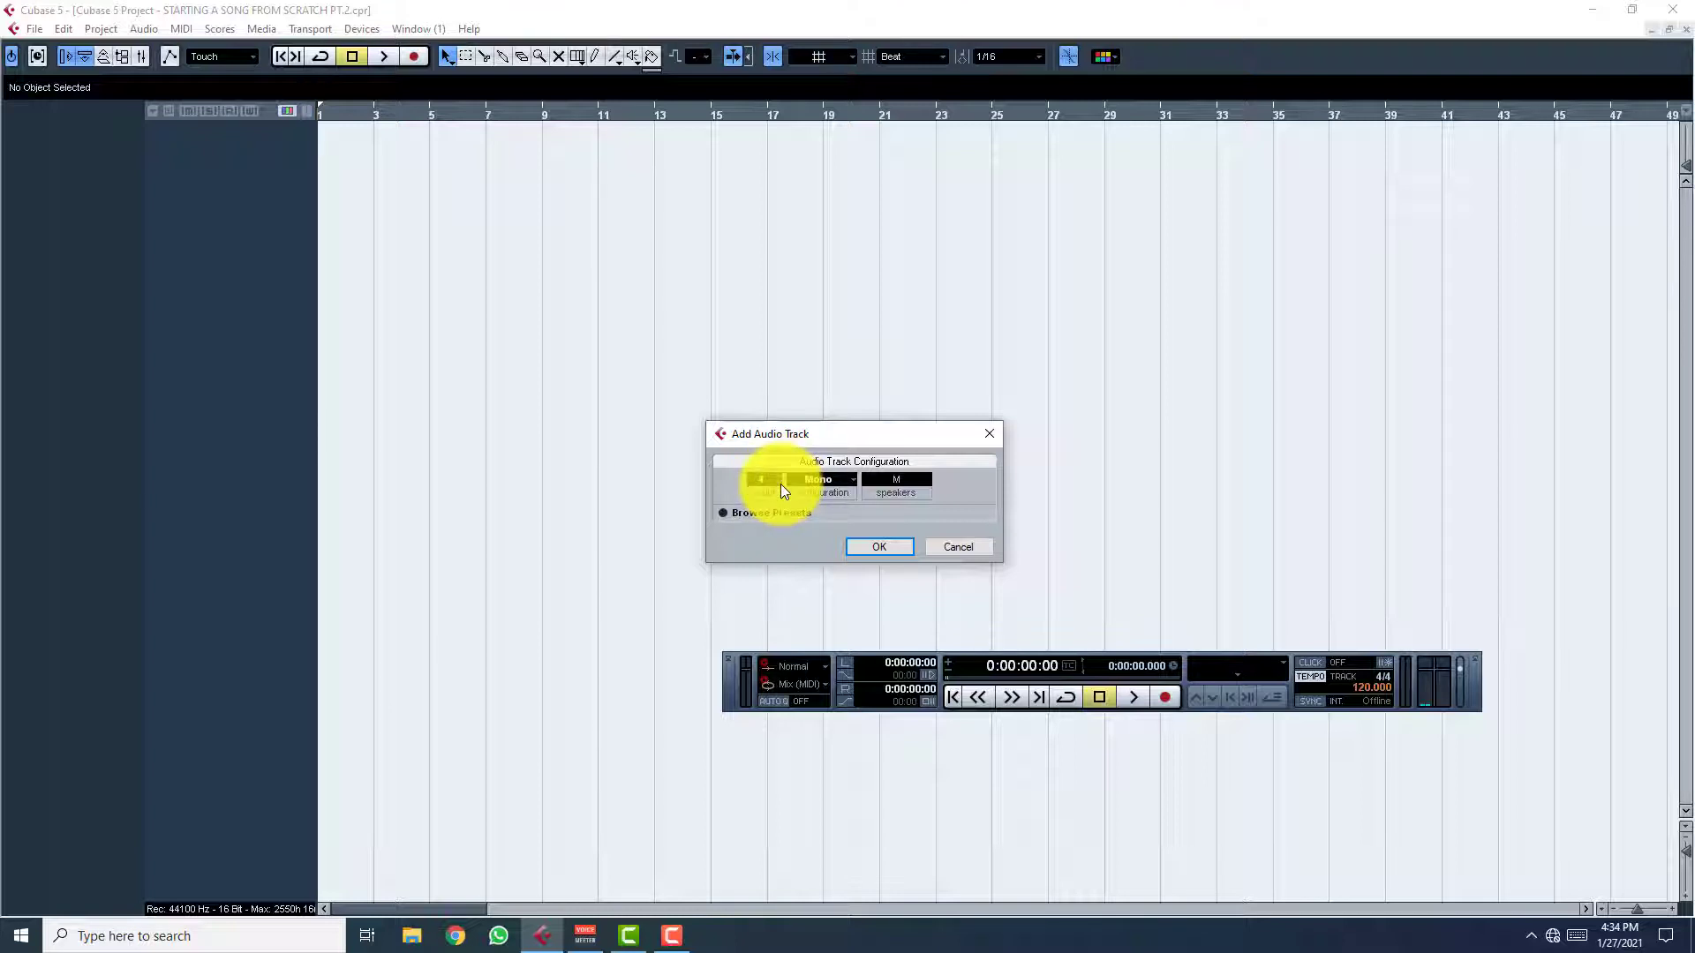
Confirm the mono audio track and record a vocal take onto it
{"action": "left_click", "coordinate": [878, 548]}
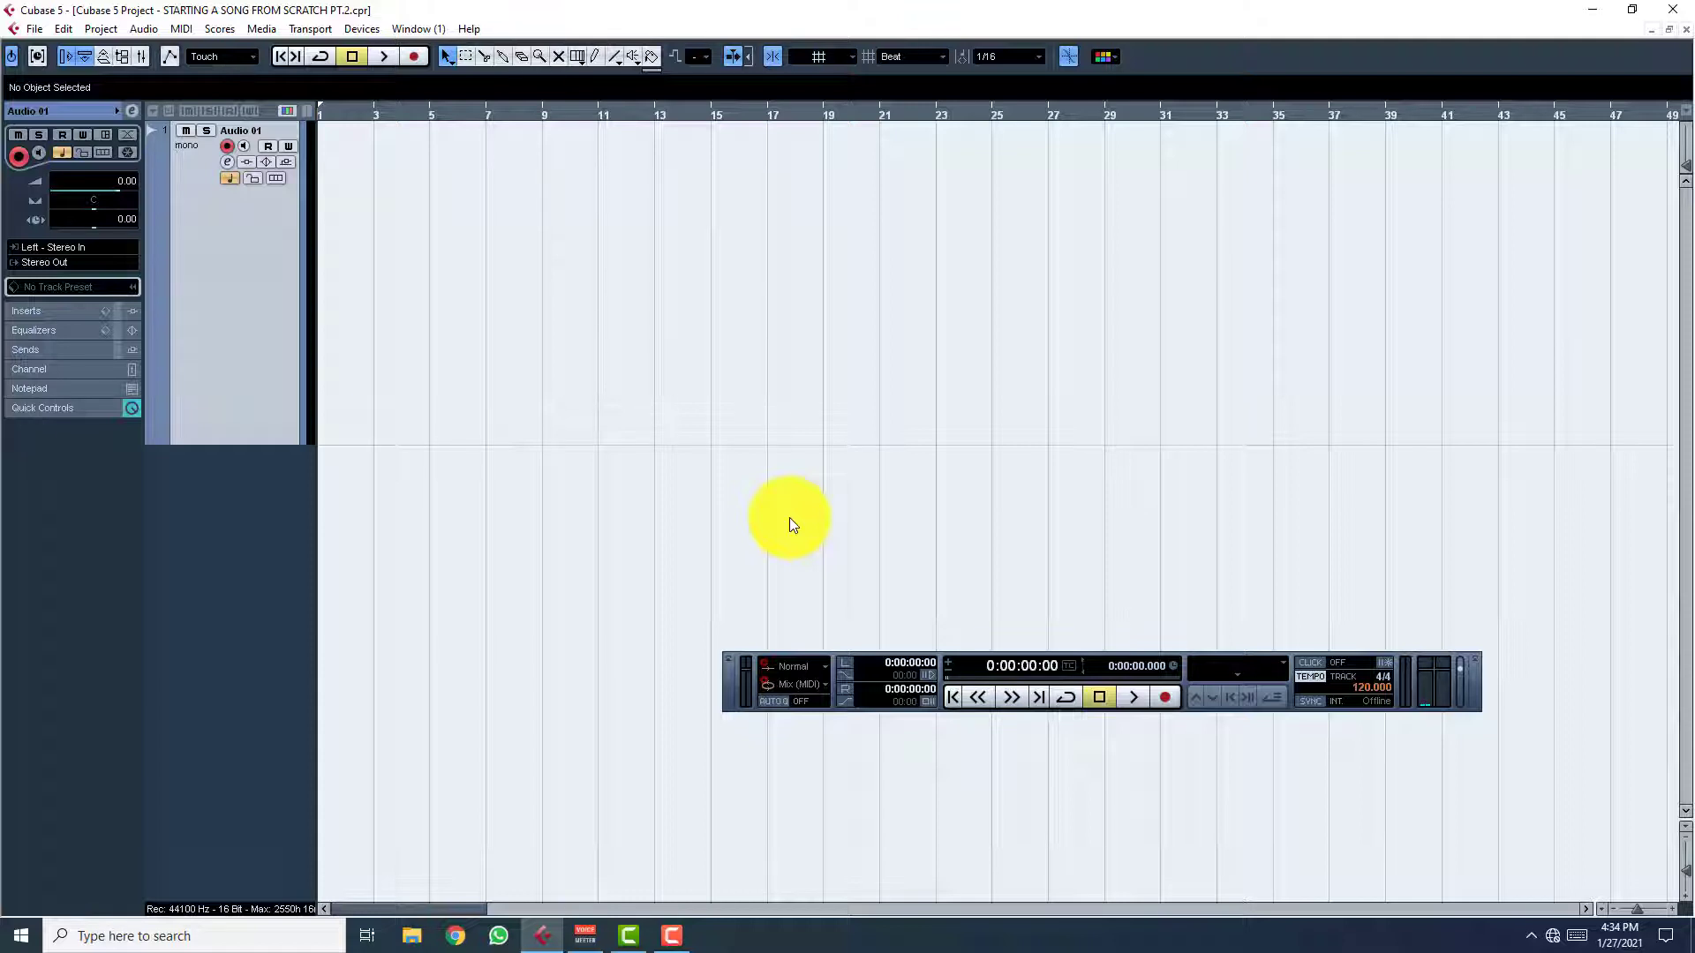
{"action": "mouse_move", "coordinate": [908, 702]}
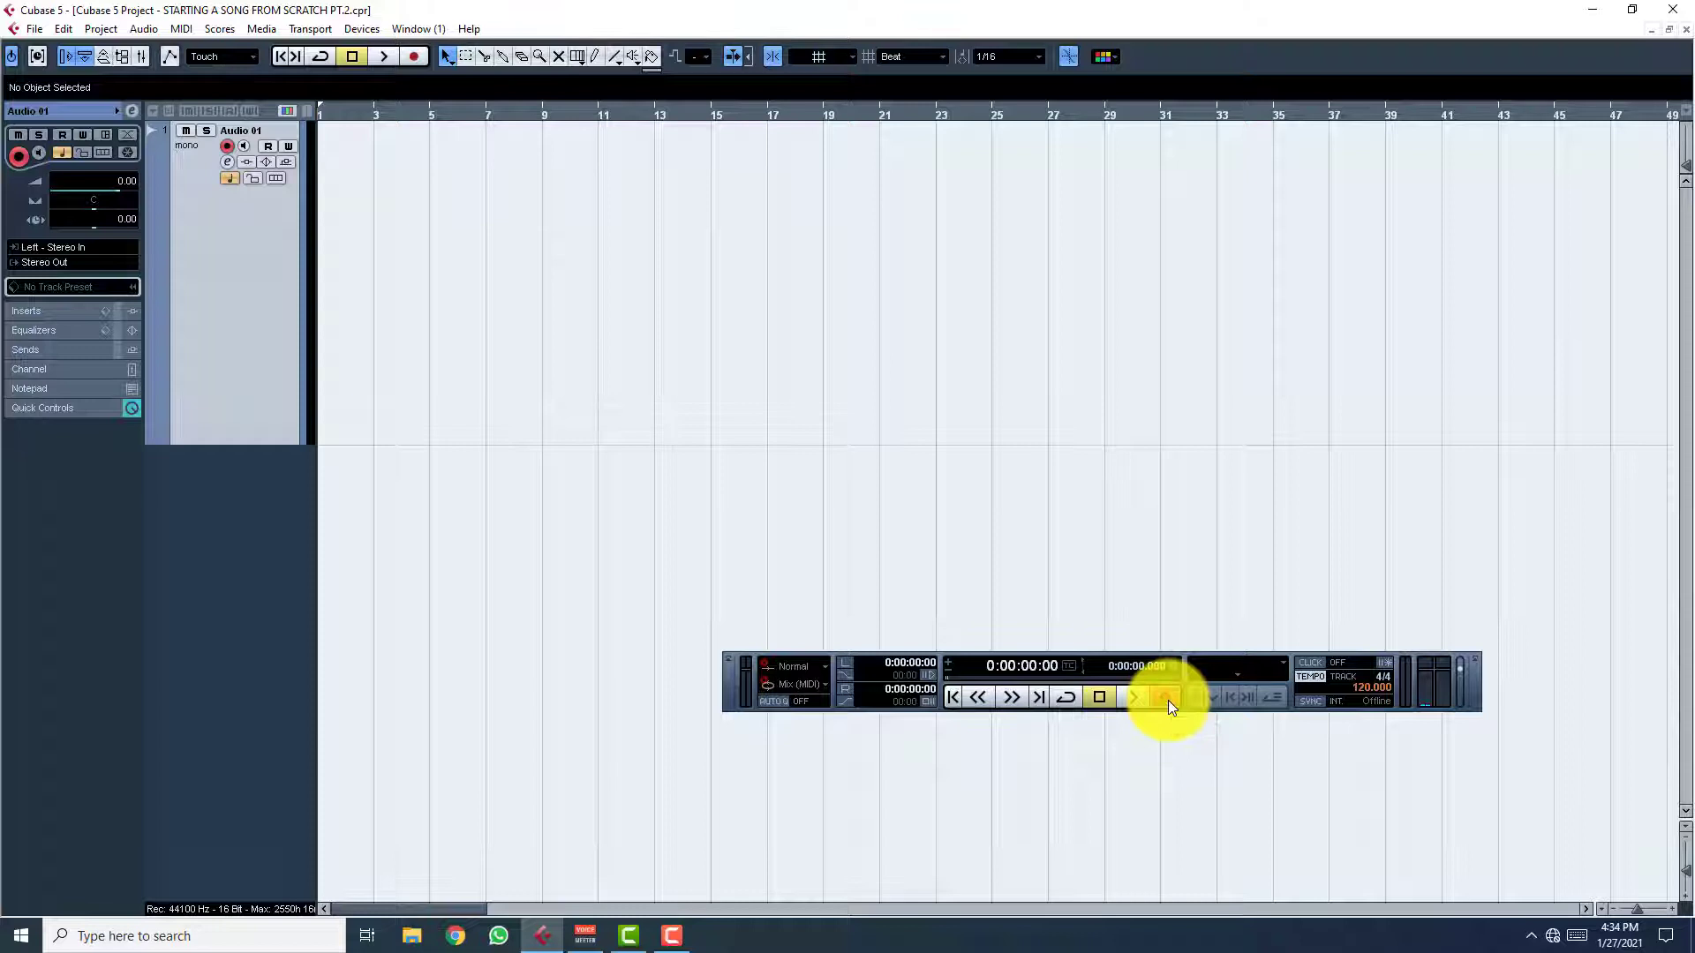
{"action": "left_click", "coordinate": [1165, 697]}
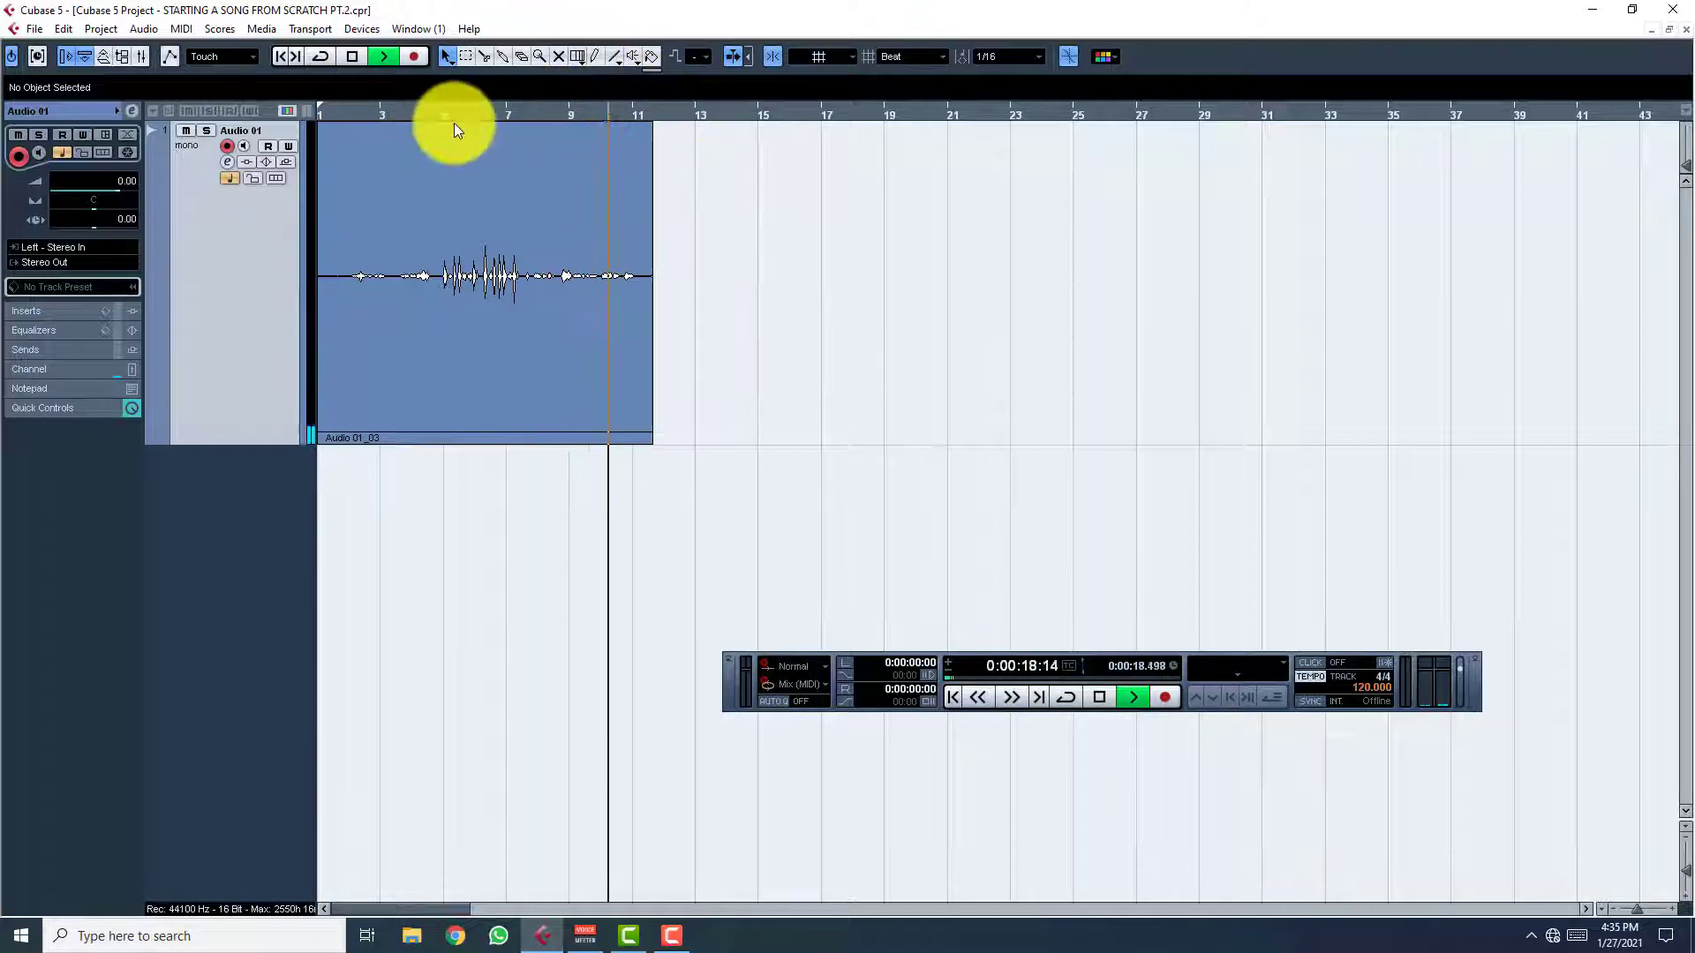
Play back the vocal from mid-take, stopping with the playhead at 12 seconds
{"action": "left_click", "coordinate": [468, 115]}
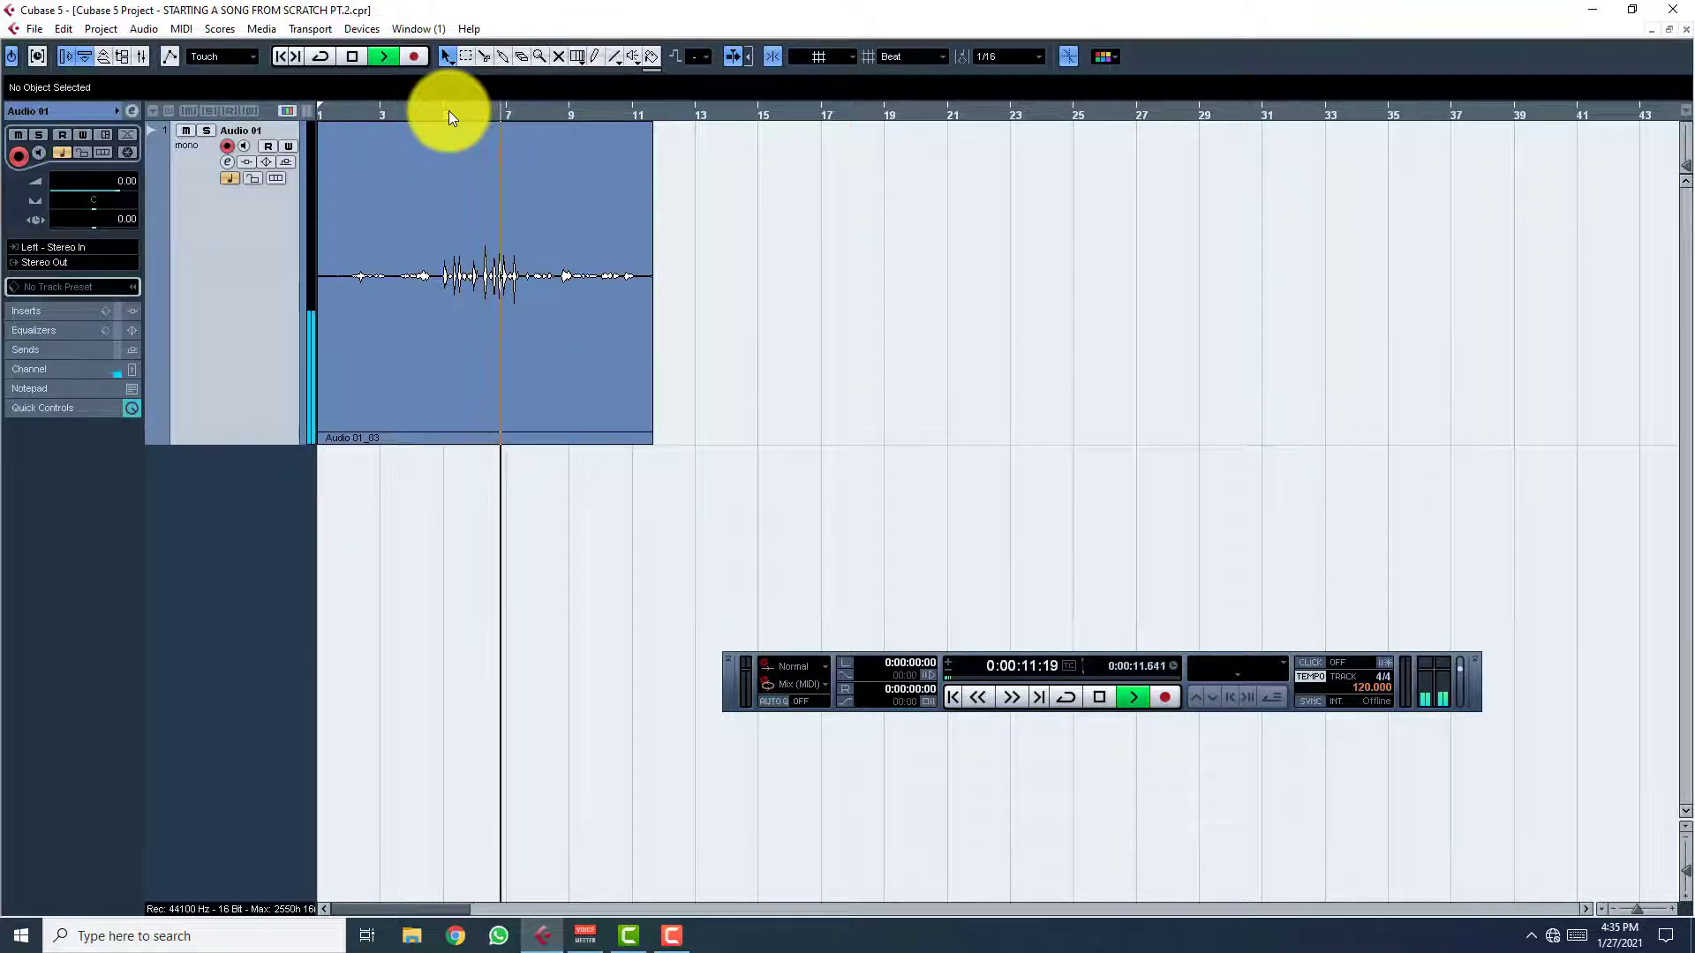
{"action": "left_click", "coordinate": [1098, 698]}
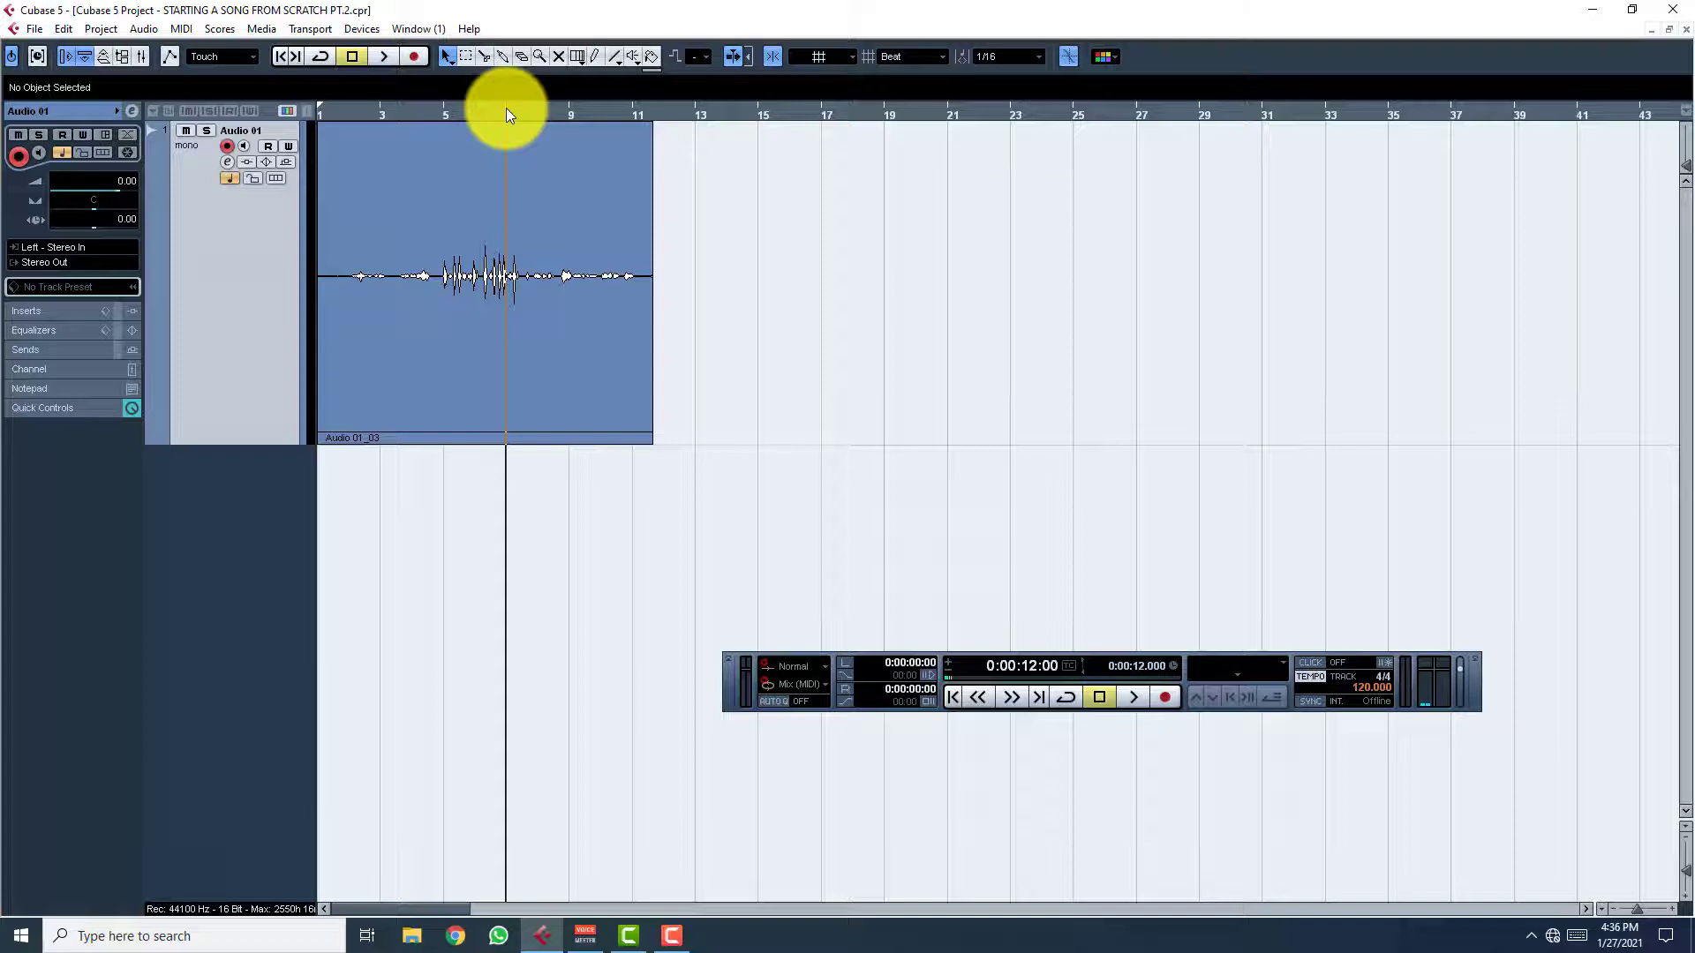
Add a stereo audio track below the vocal track, then start a file import
{"action": "right_click", "coordinate": [281, 541]}
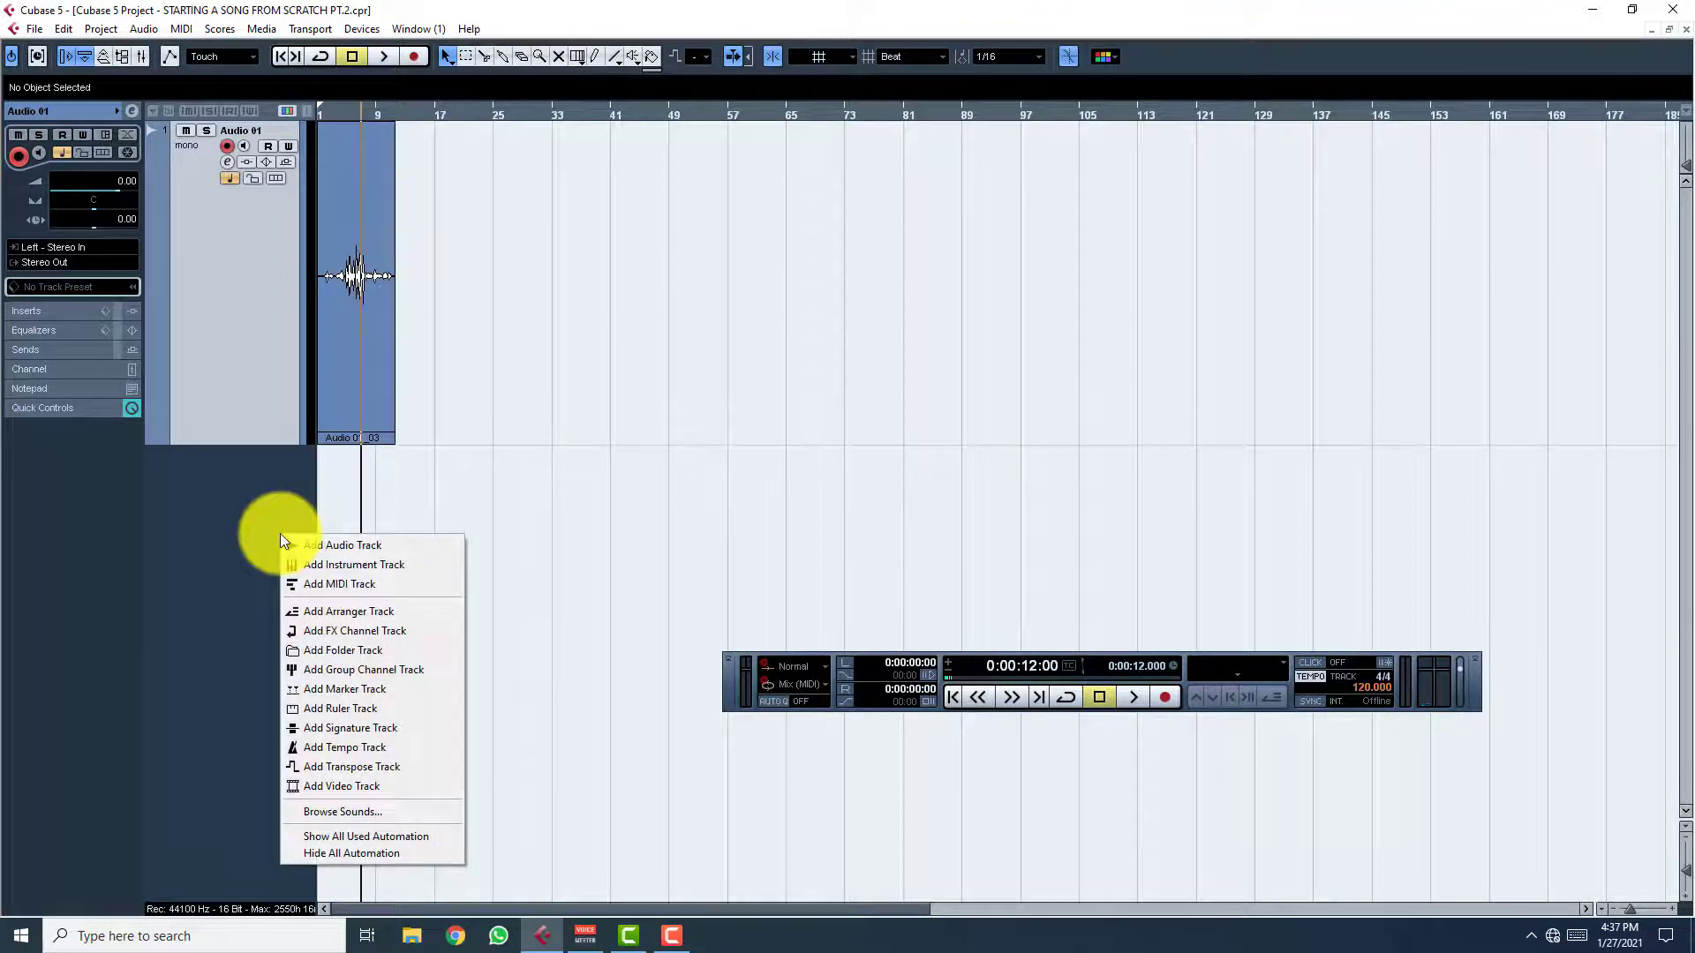
{"action": "left_click", "coordinate": [344, 545]}
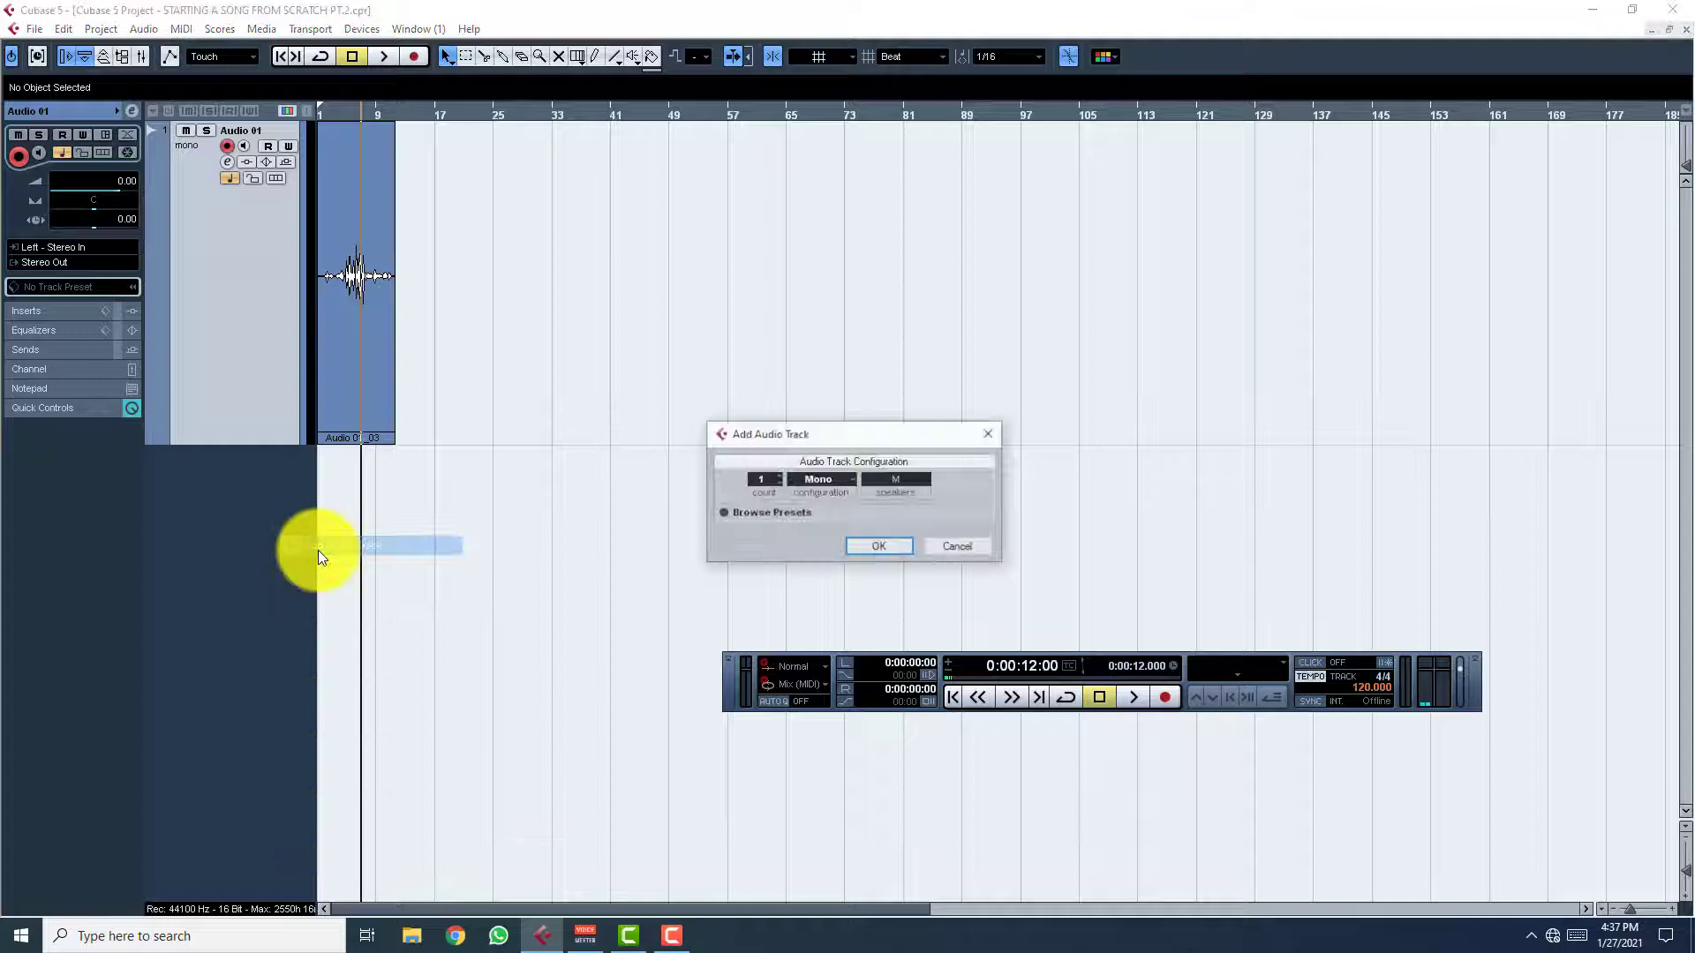
{"action": "left_click", "coordinate": [819, 485]}
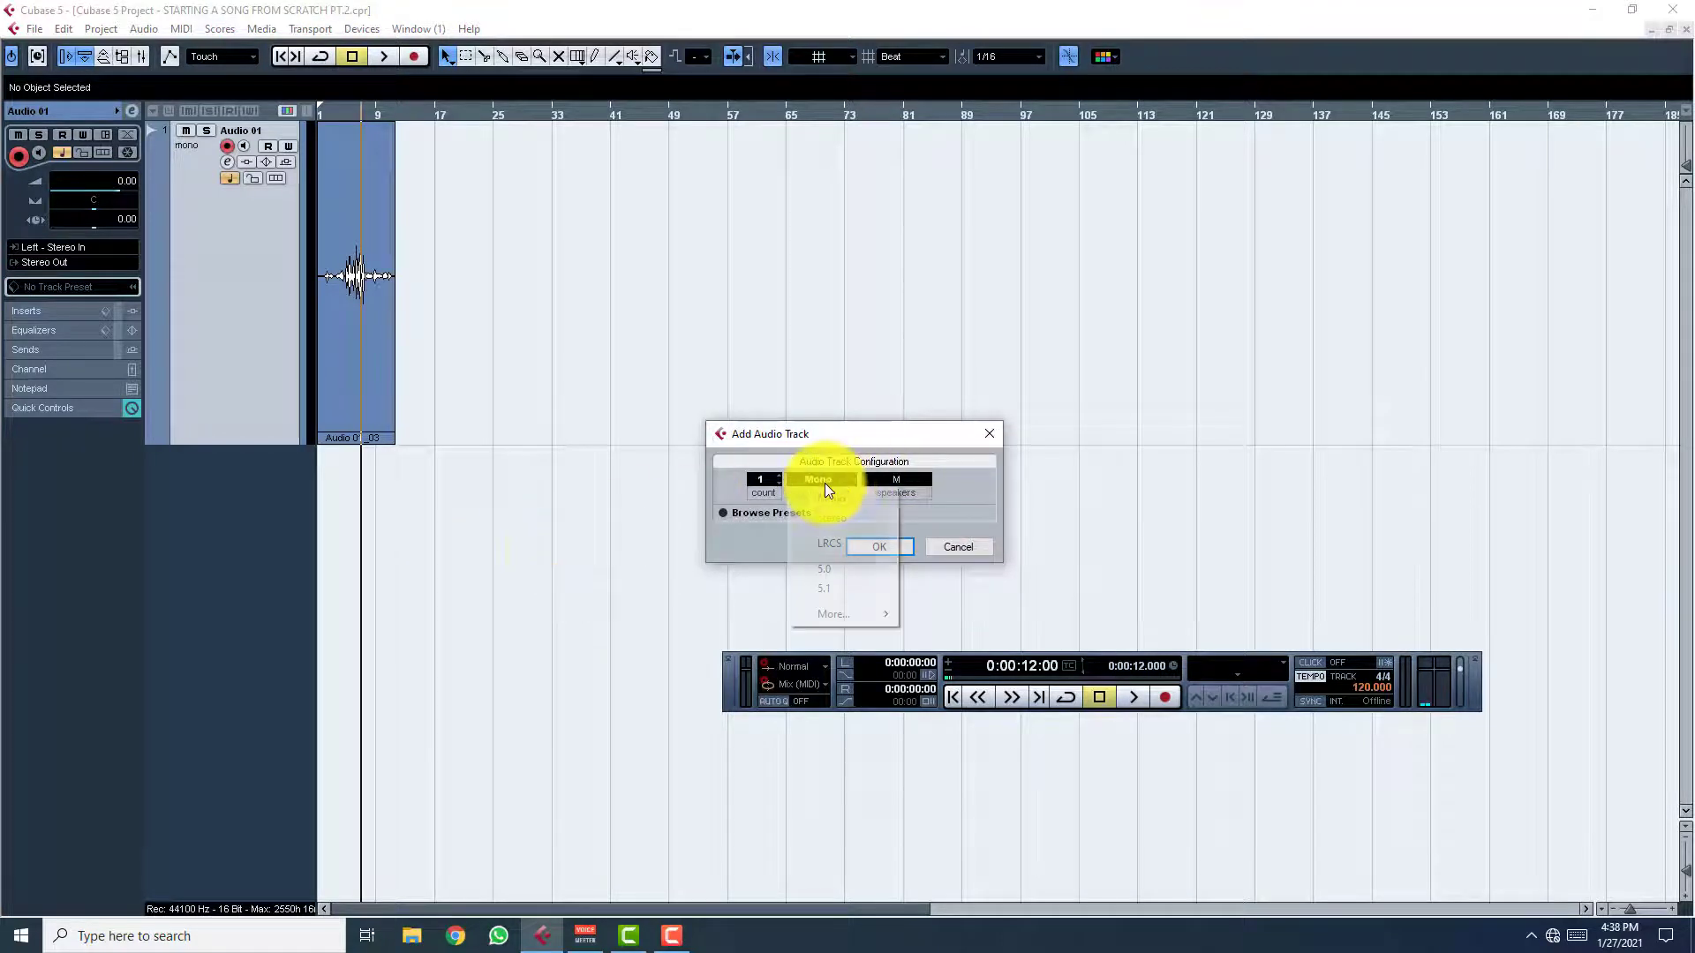
{"action": "left_click", "coordinate": [820, 478]}
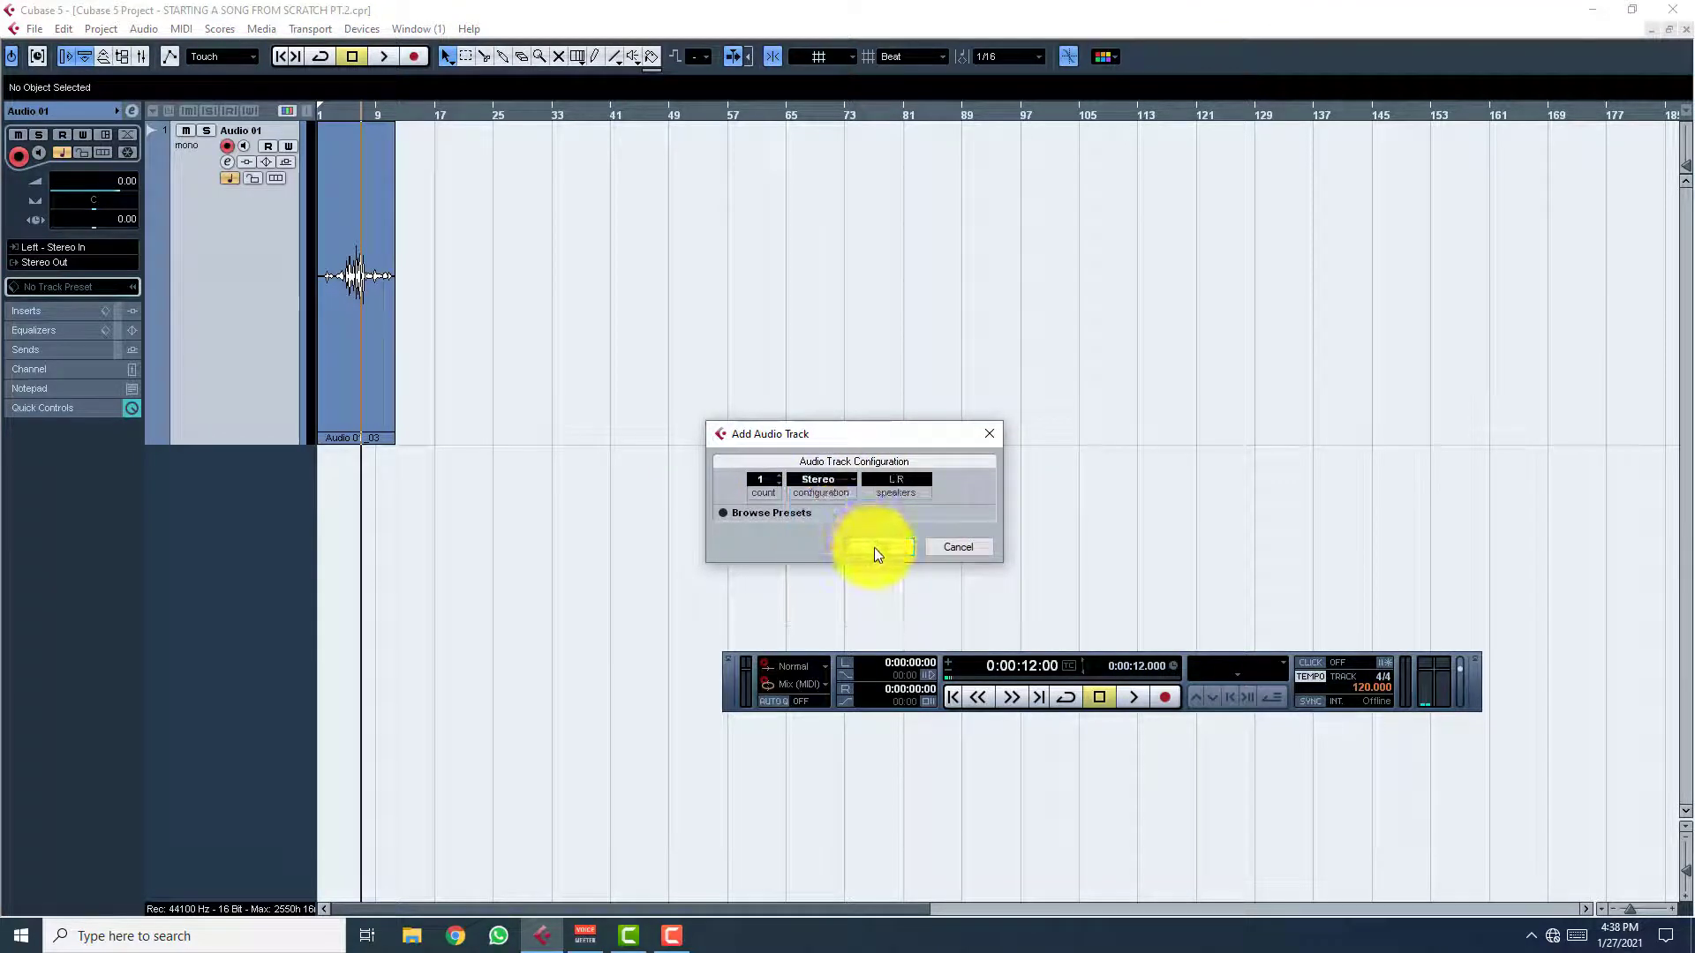
{"action": "left_click", "coordinate": [876, 548]}
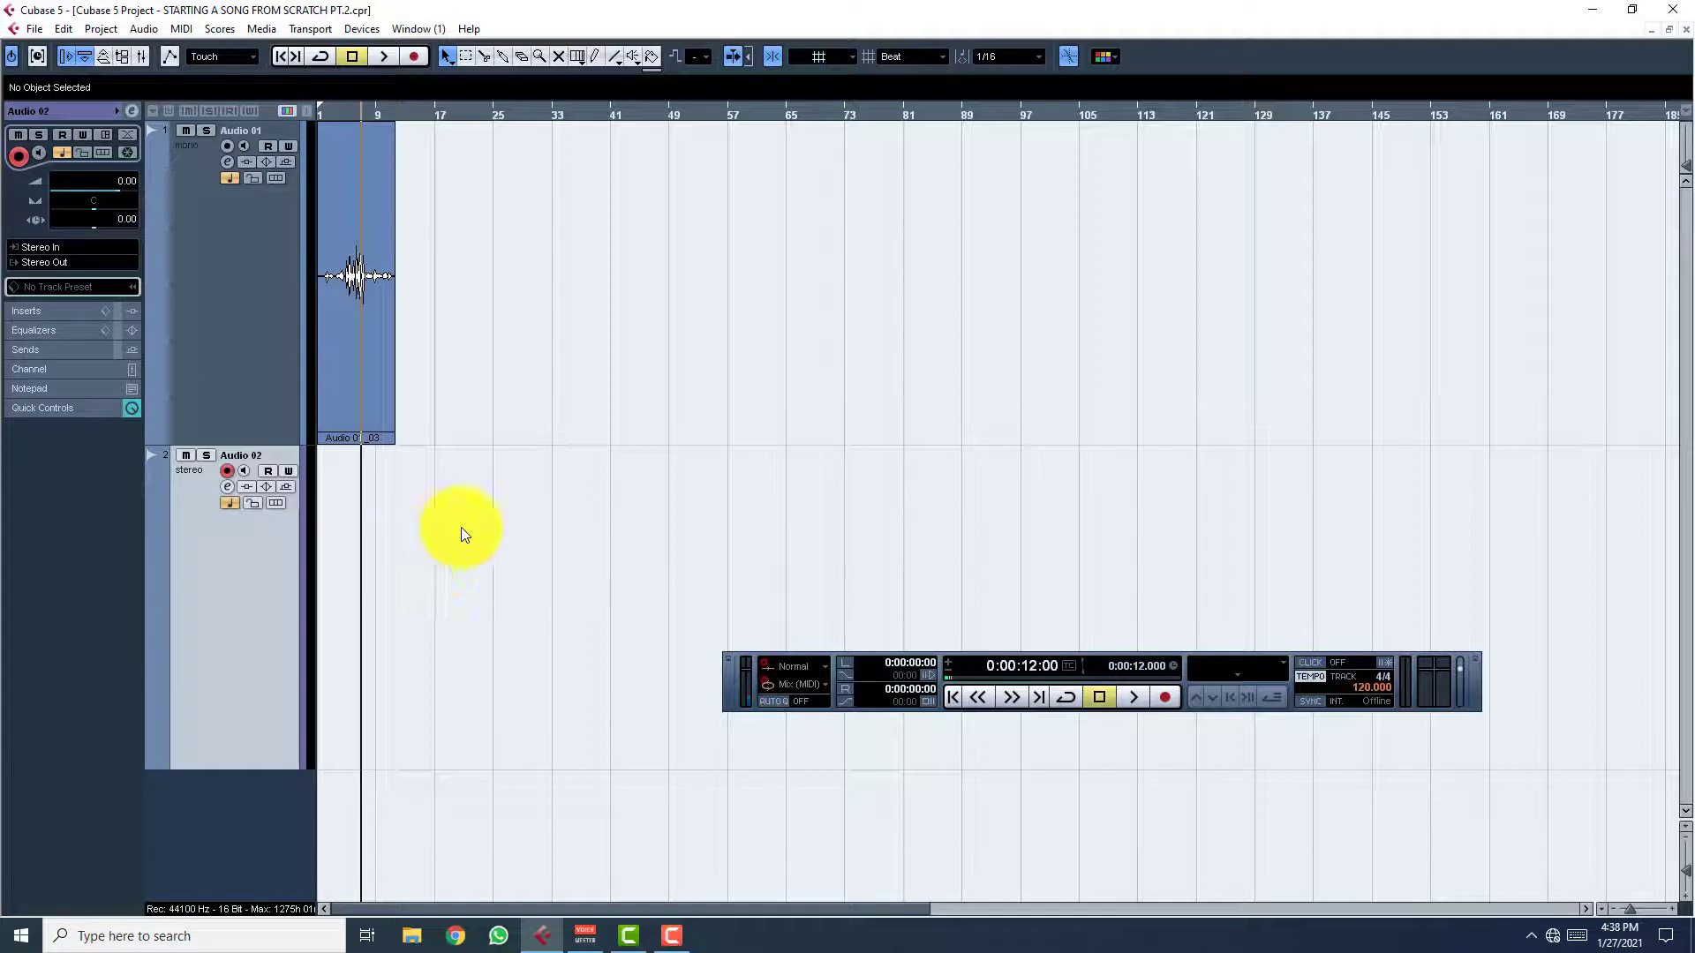
{"action": "left_click", "coordinate": [35, 28]}
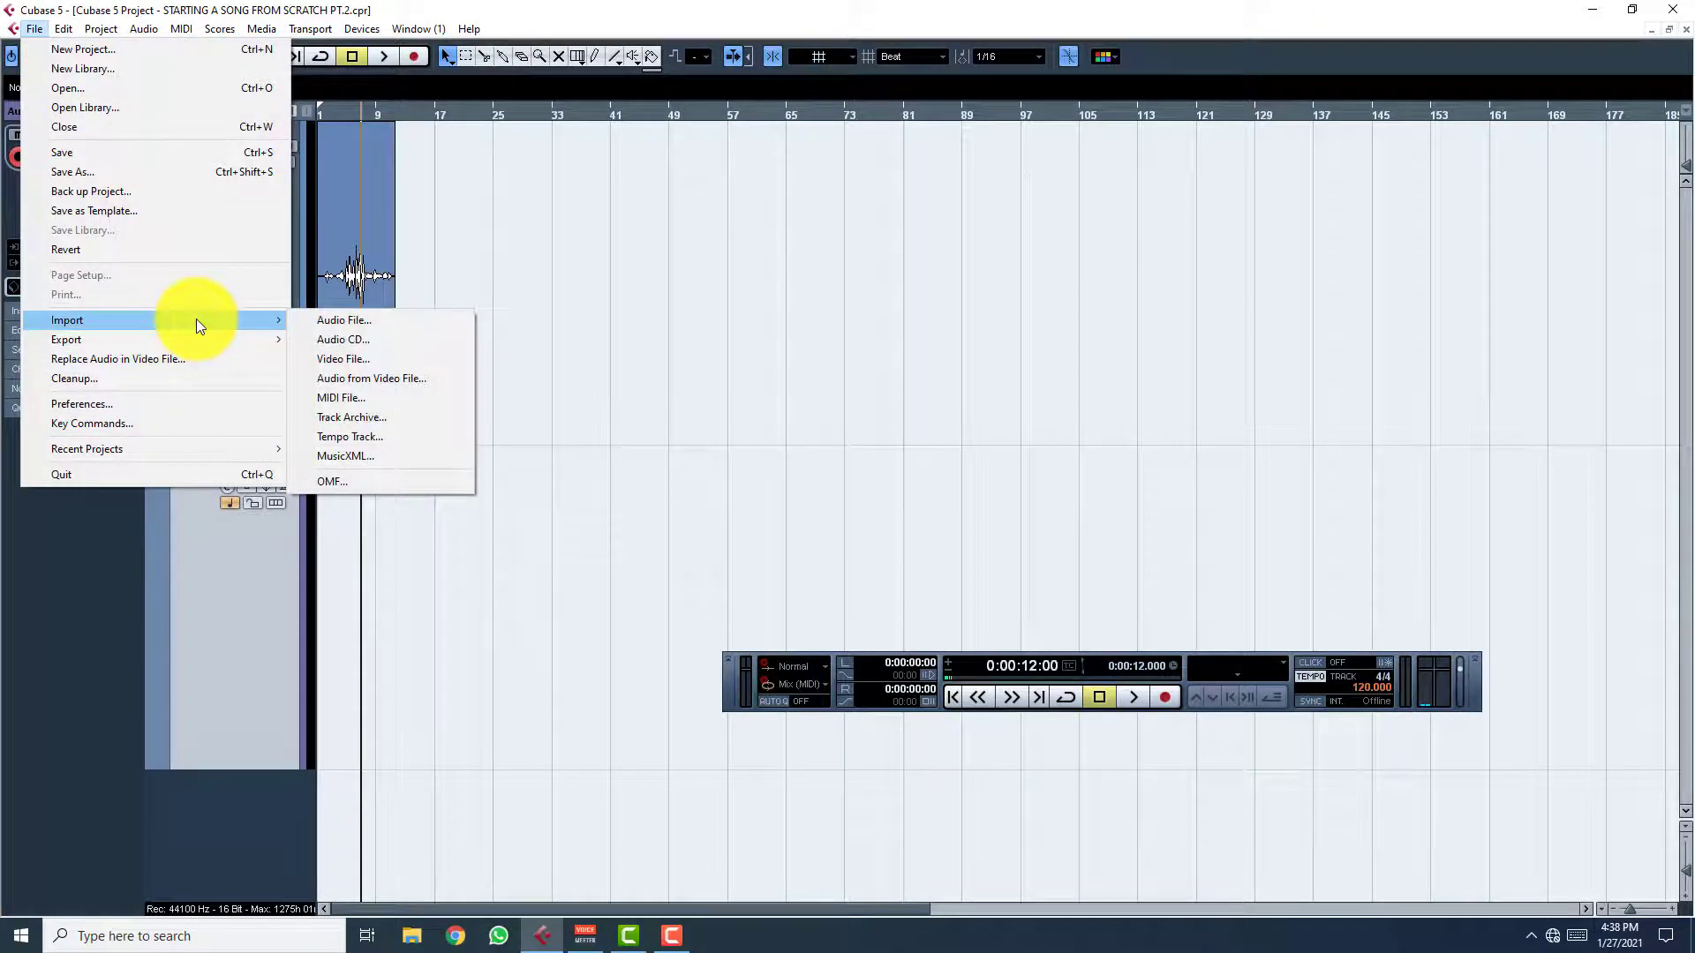
Import the 'still electric guiter' audio file onto the stereo track
{"action": "left_click", "coordinate": [344, 319]}
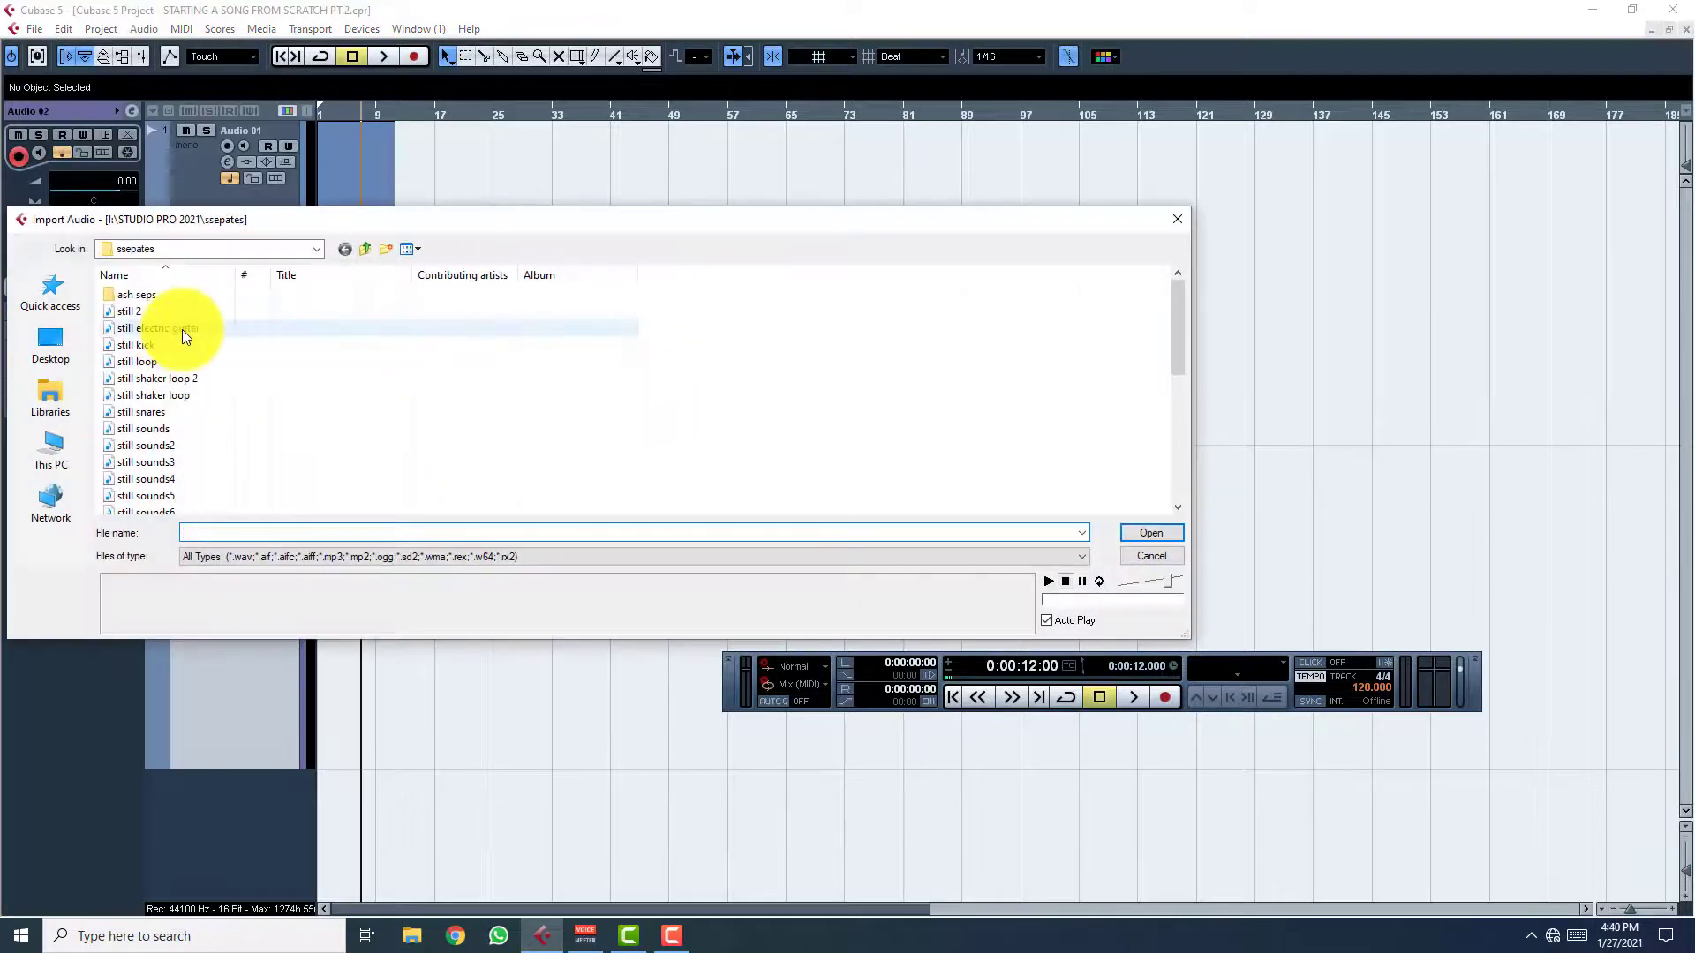
{"action": "left_click", "coordinate": [150, 328]}
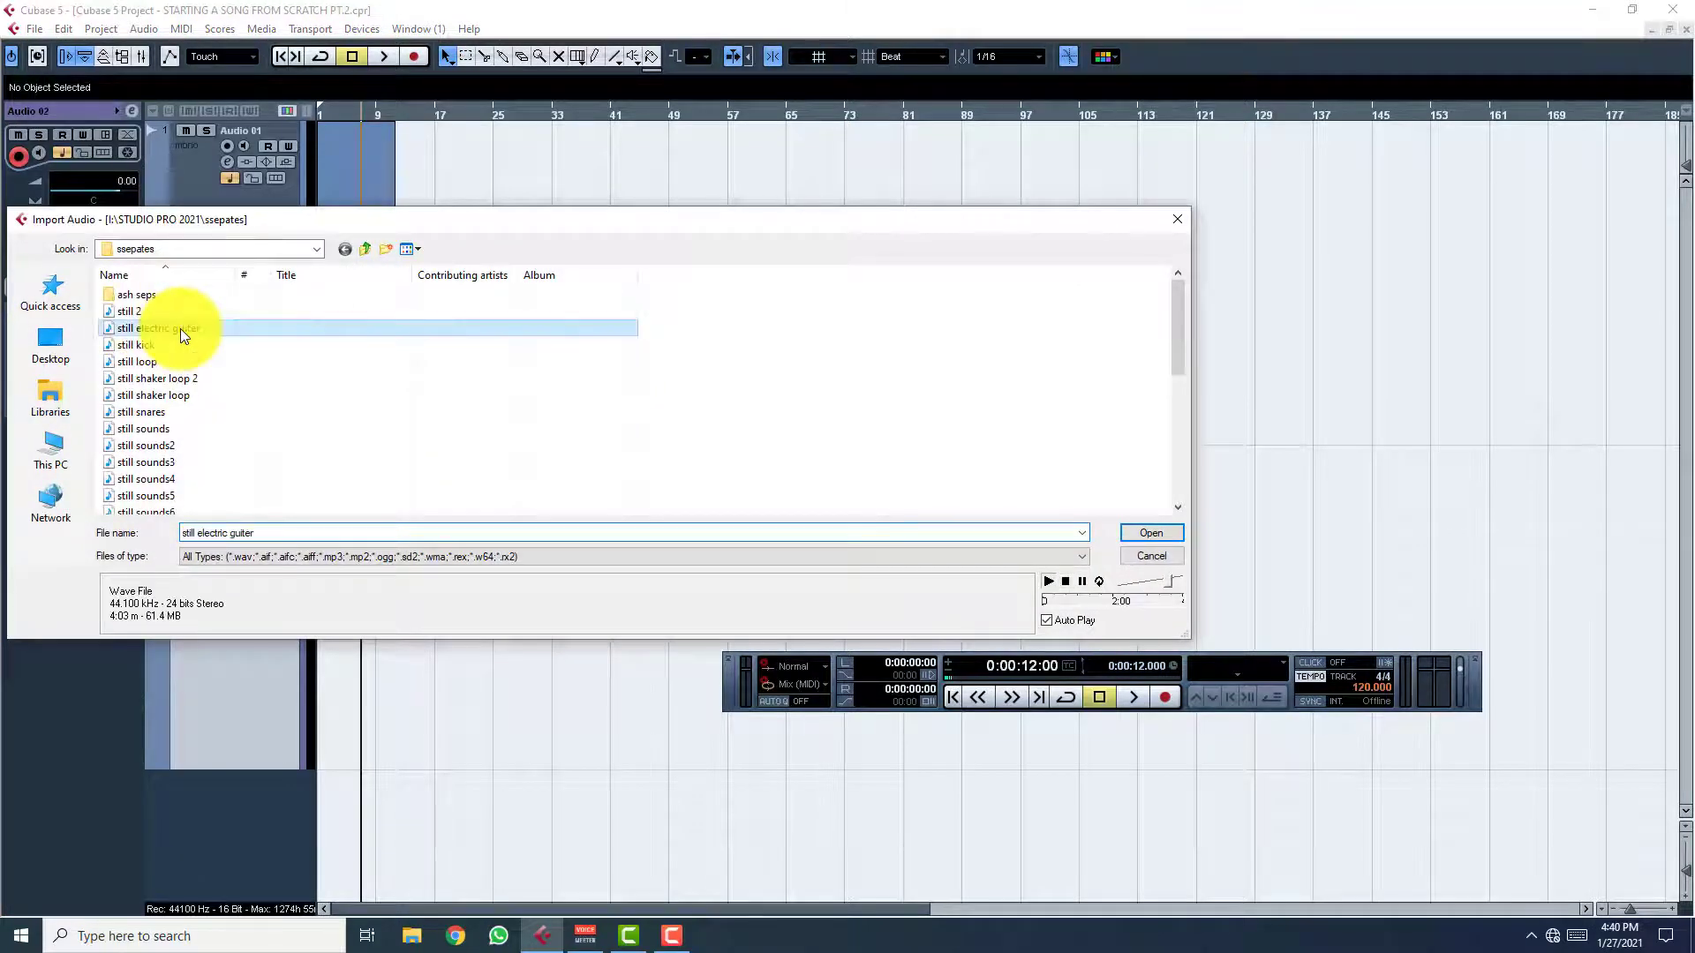
{"action": "left_click", "coordinate": [1150, 532]}
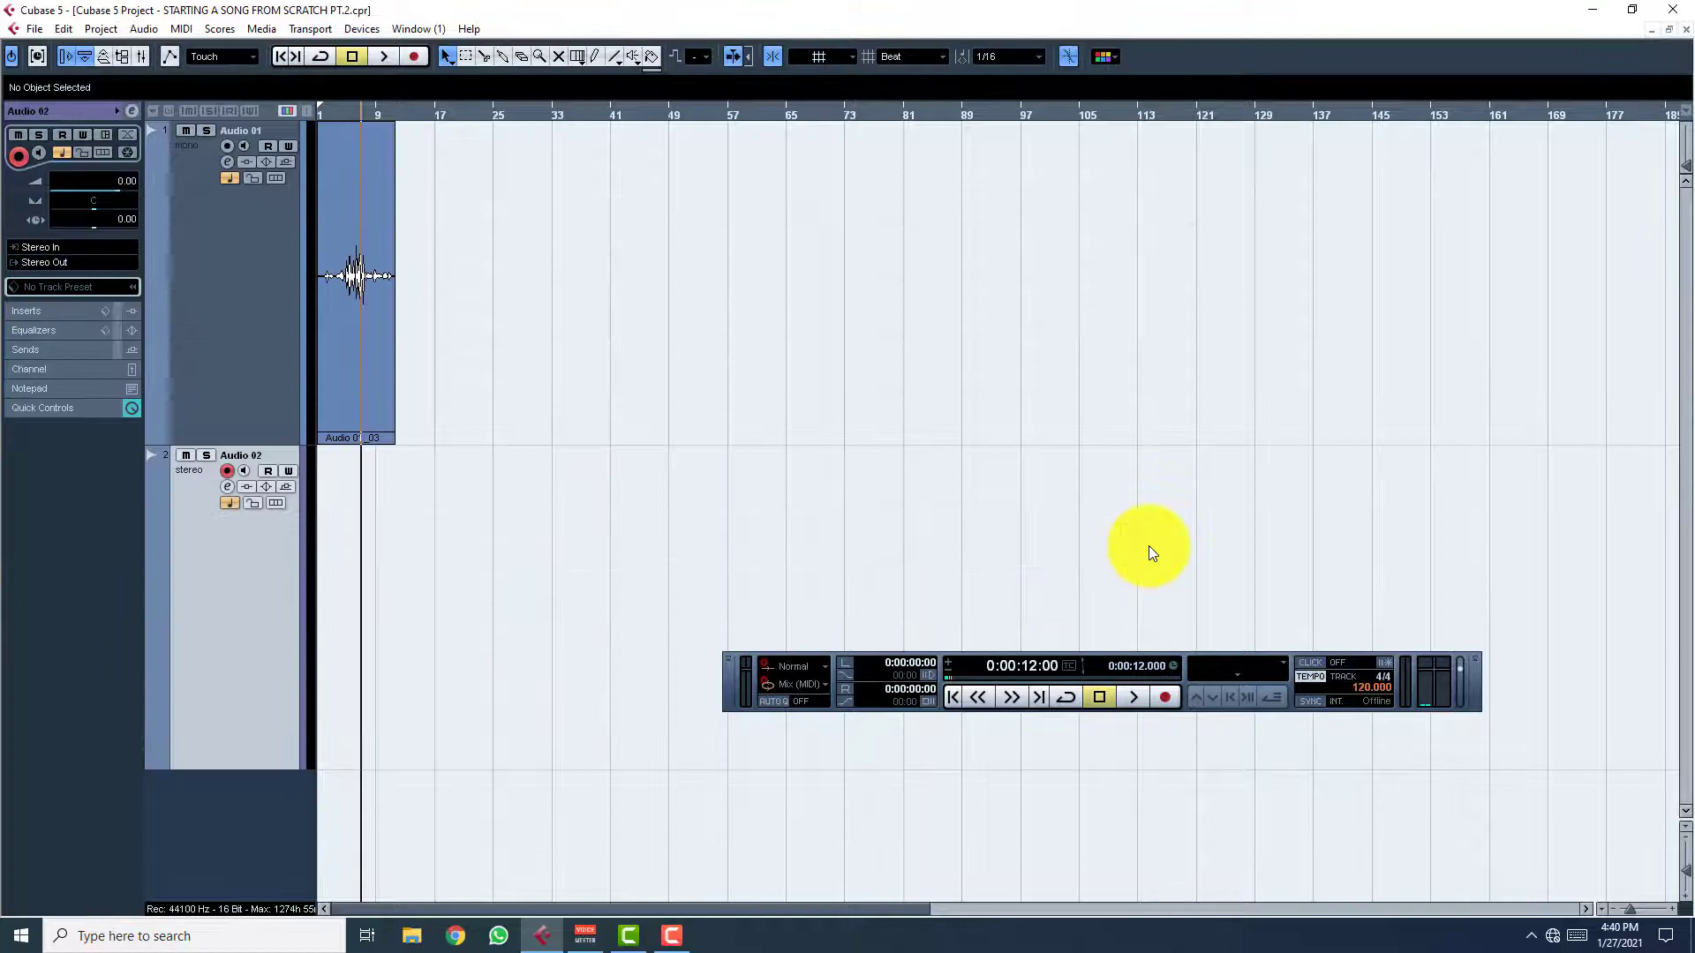
{"action": "left_click", "coordinate": [34, 28]}
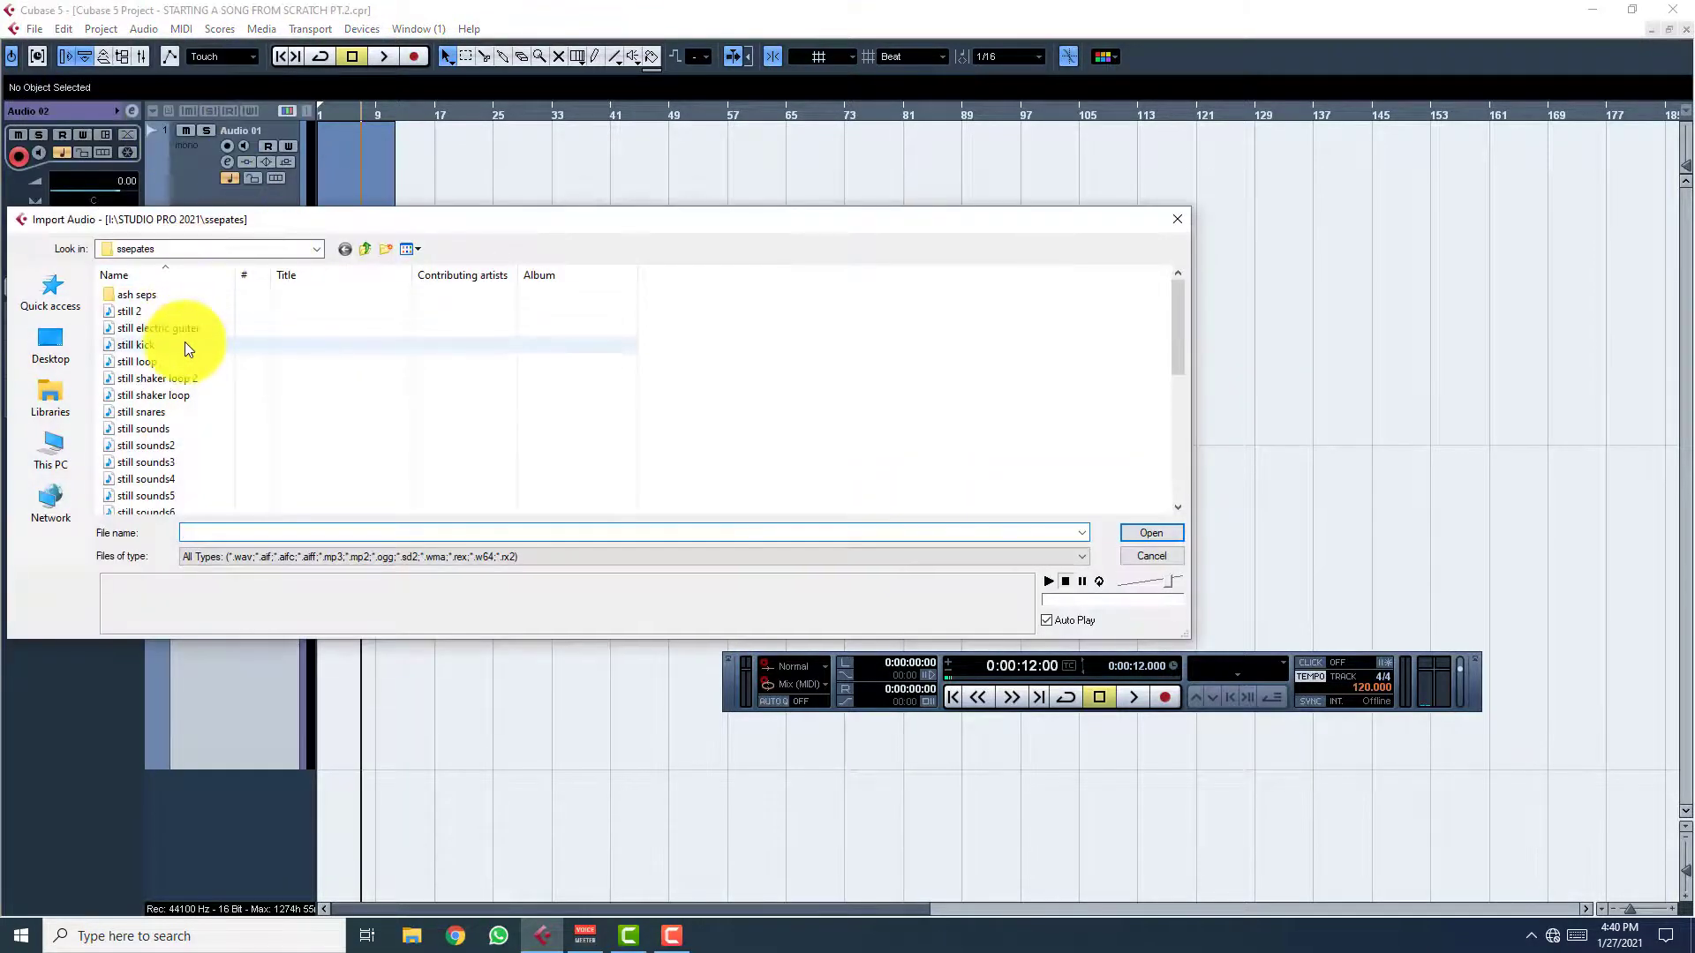
{"action": "left_click", "coordinate": [158, 328]}
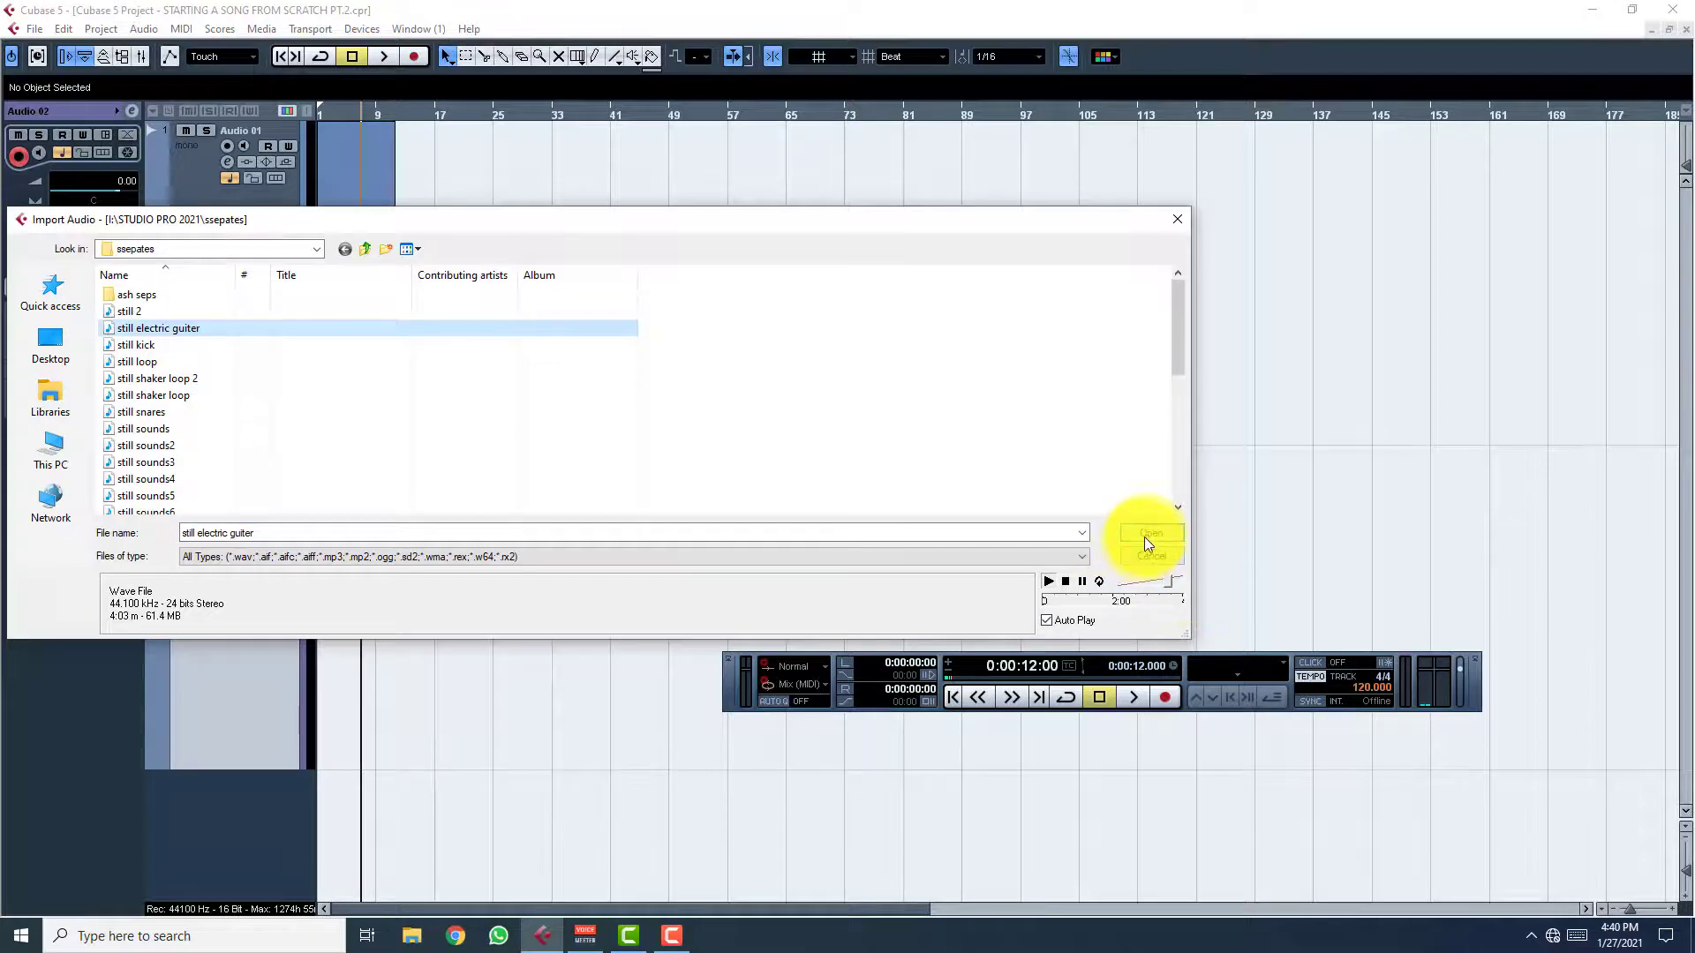
{"action": "left_click", "coordinate": [1147, 531]}
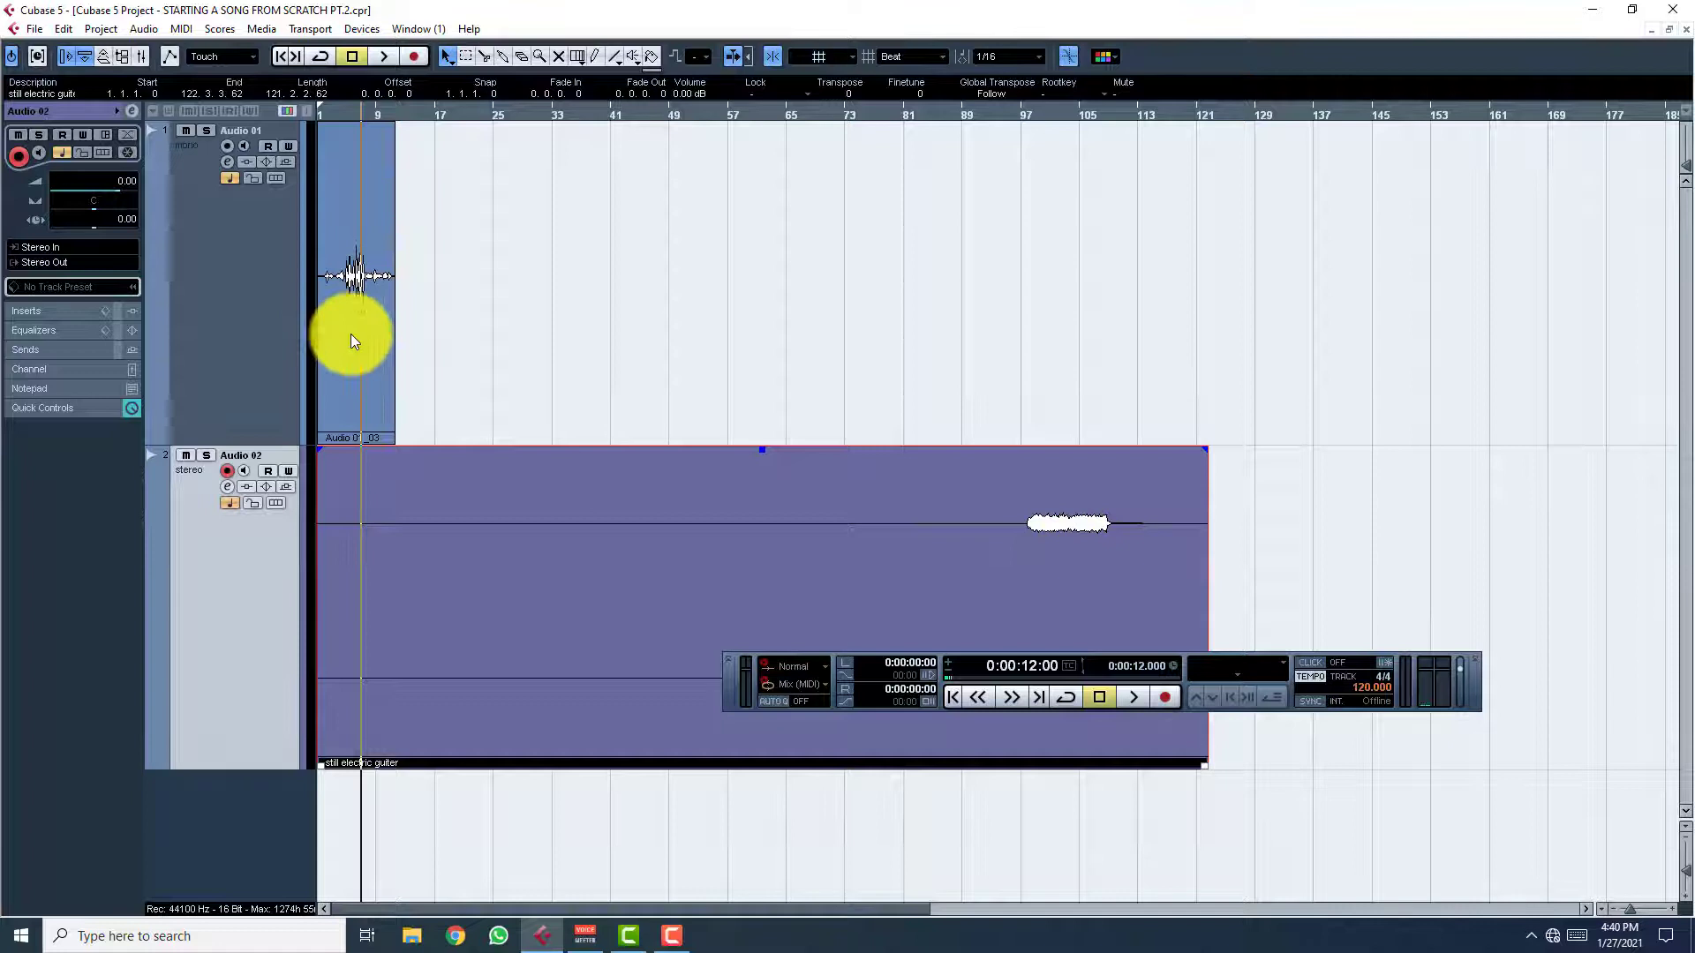
{"action": "mouse_move", "coordinate": [382, 724]}
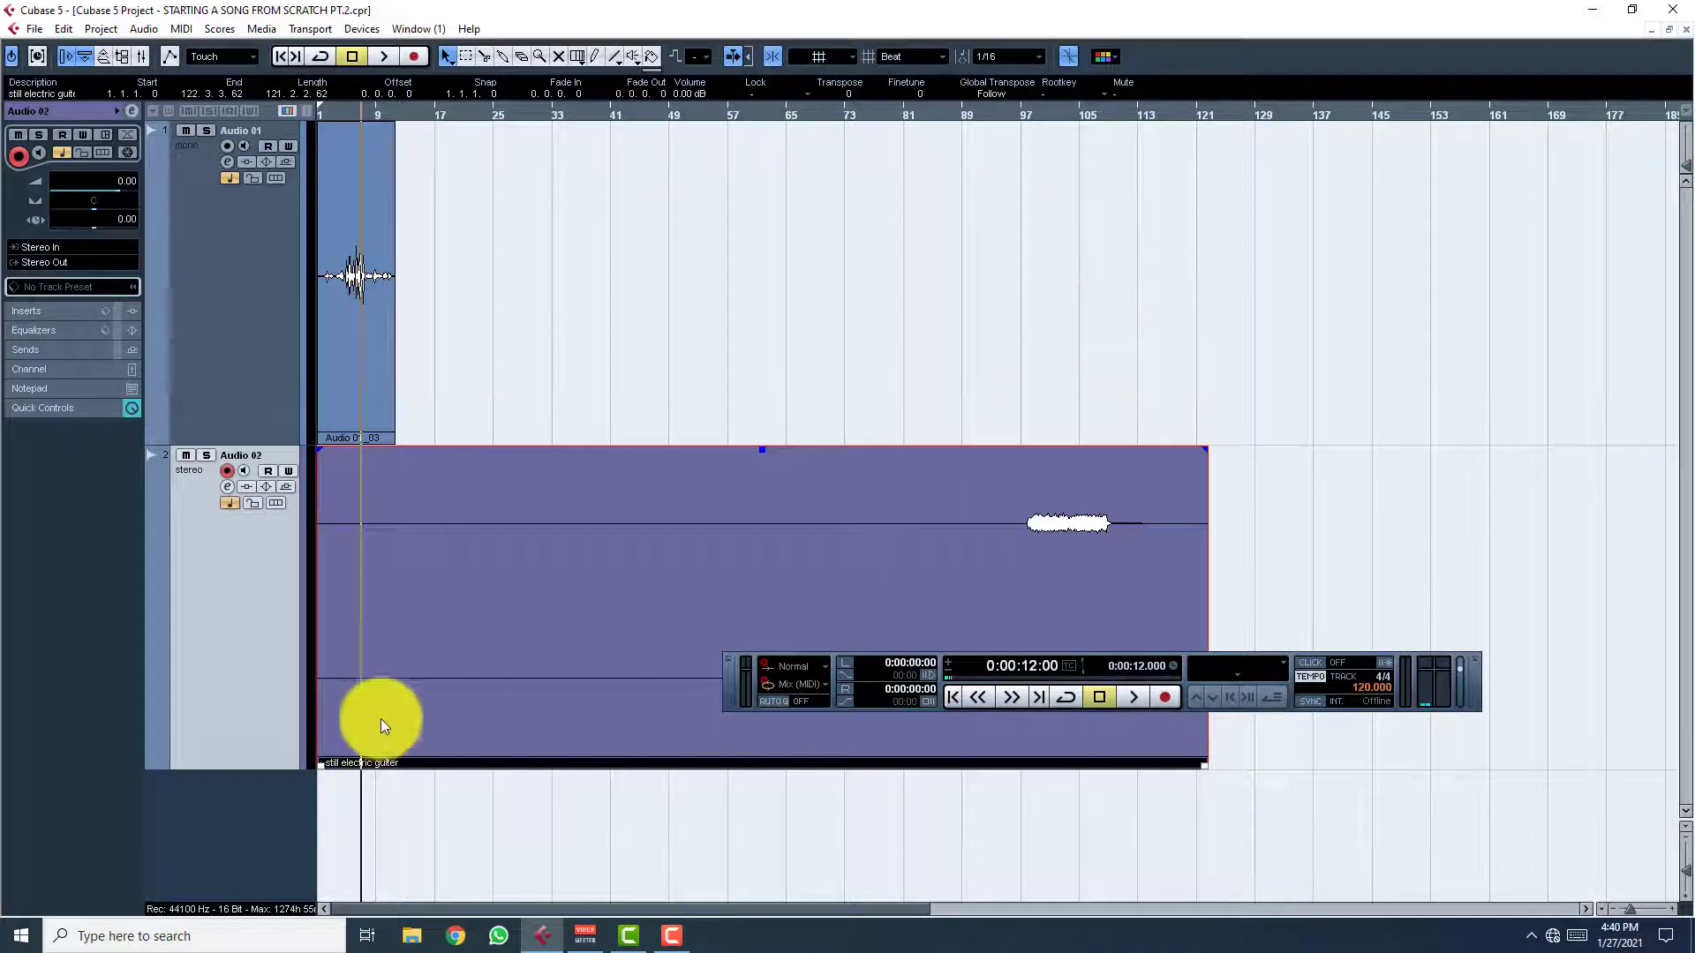
{"action": "mouse_move", "coordinate": [273, 294]}
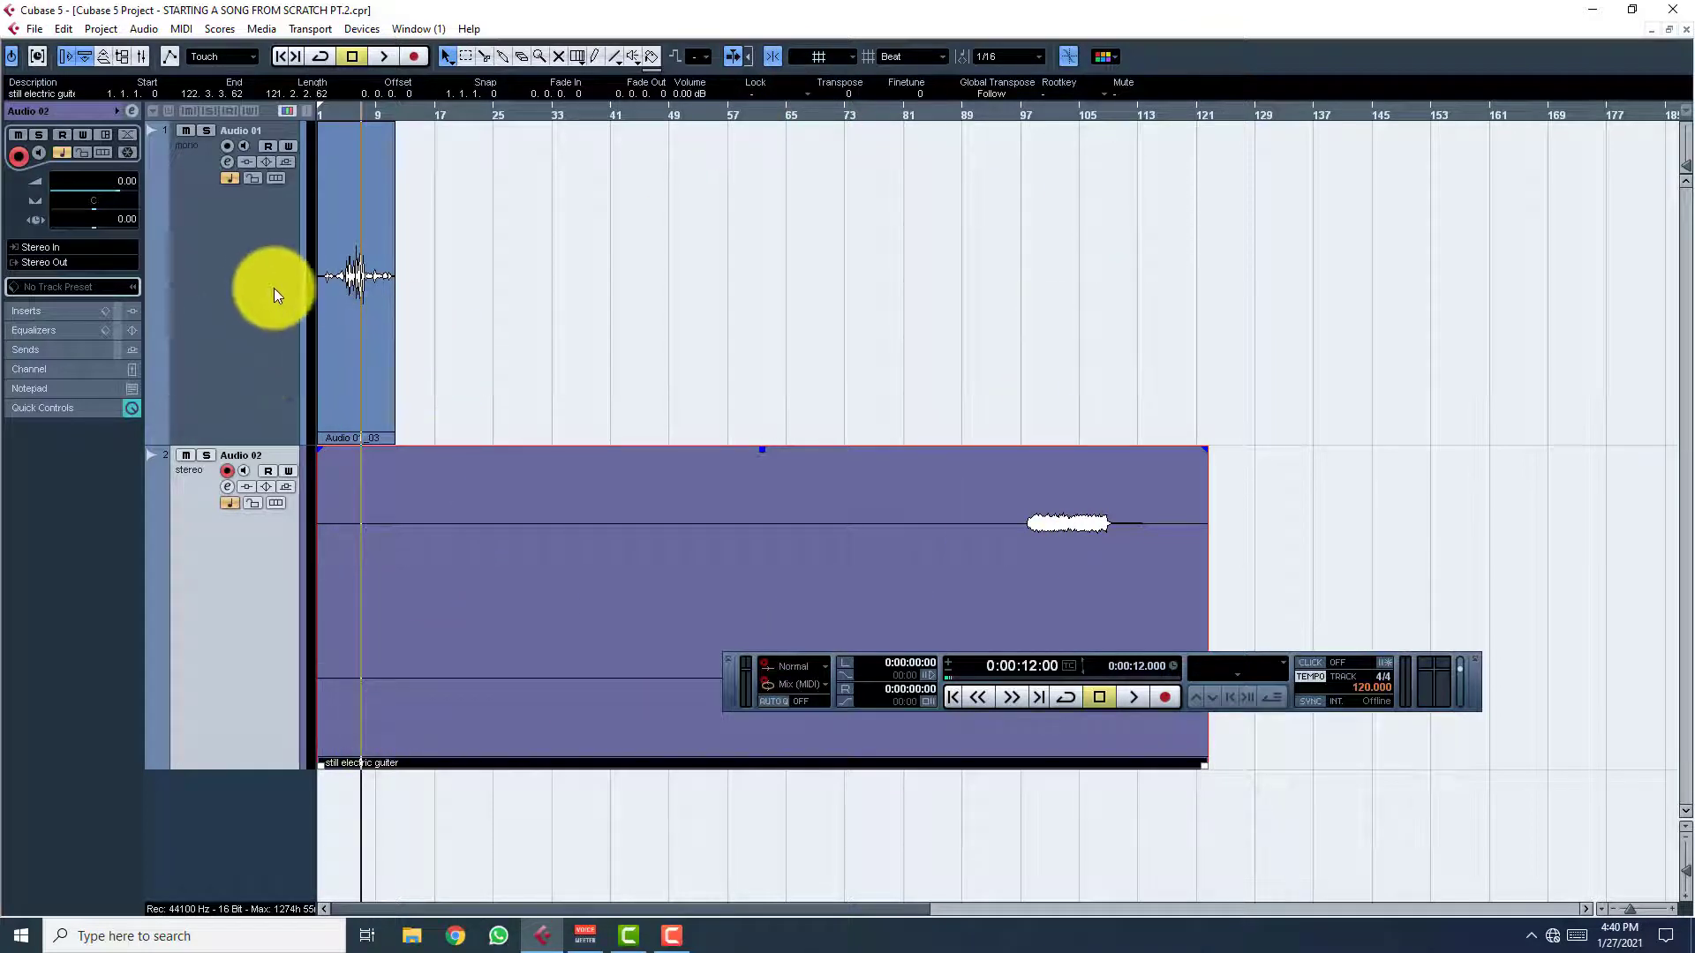
Add a mono audio track and start recording a second vocal take over the guitar
{"action": "right_click", "coordinate": [275, 292]}
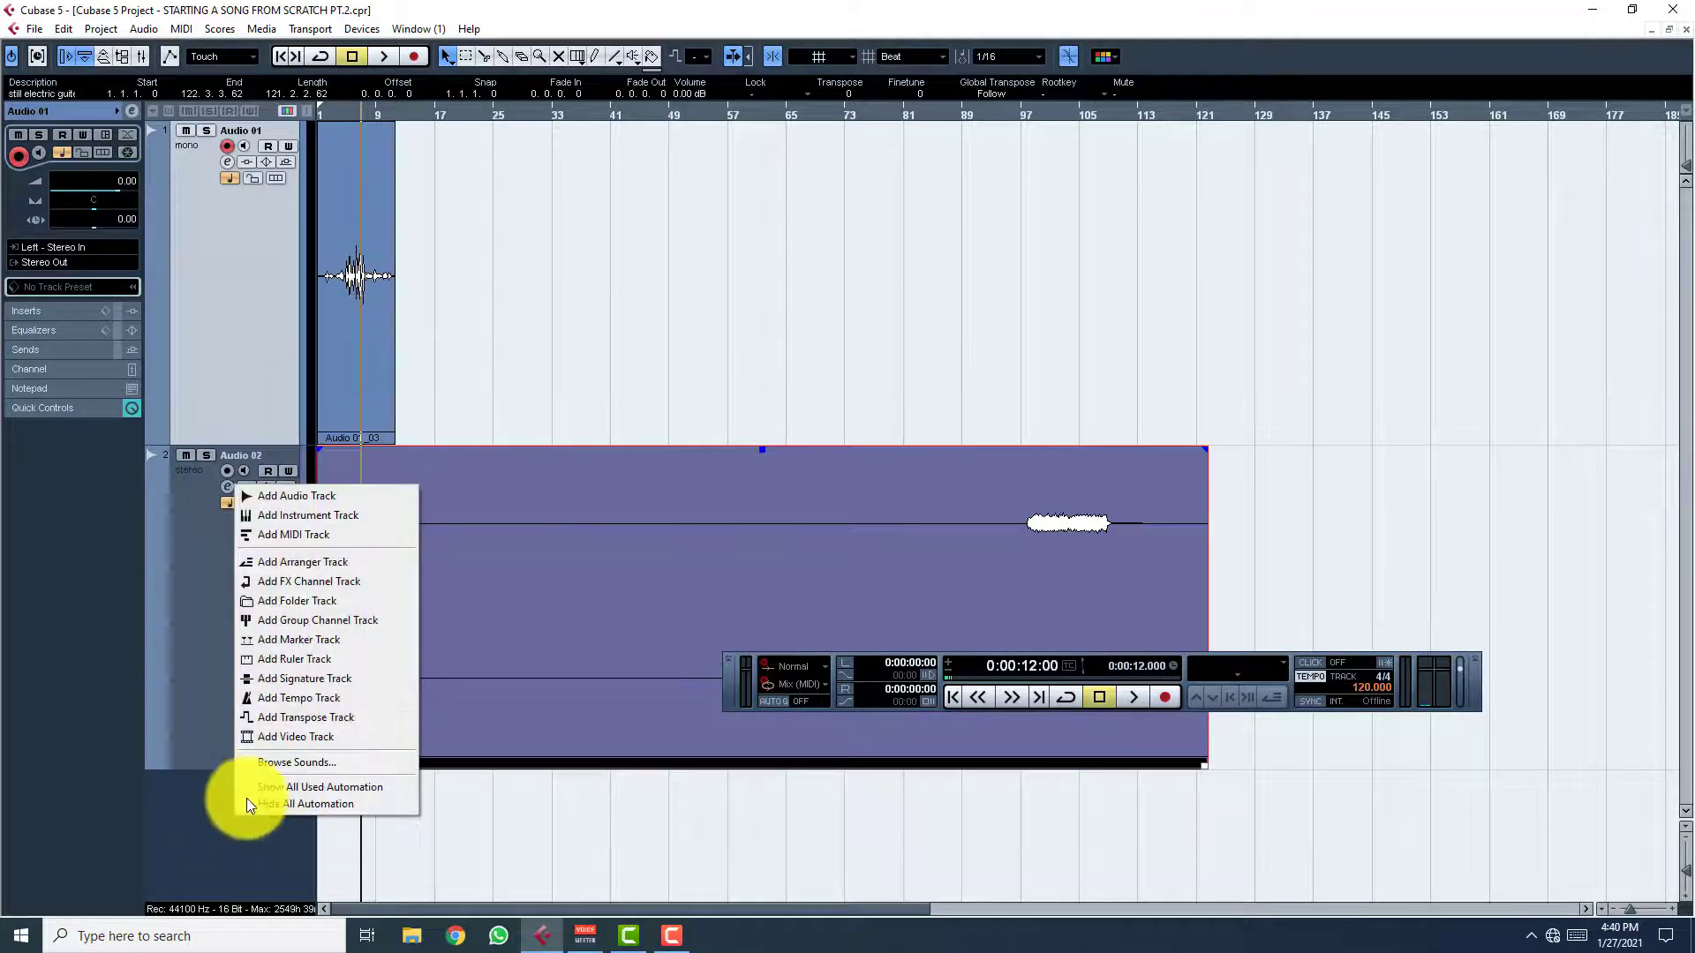
{"action": "left_click", "coordinate": [297, 495]}
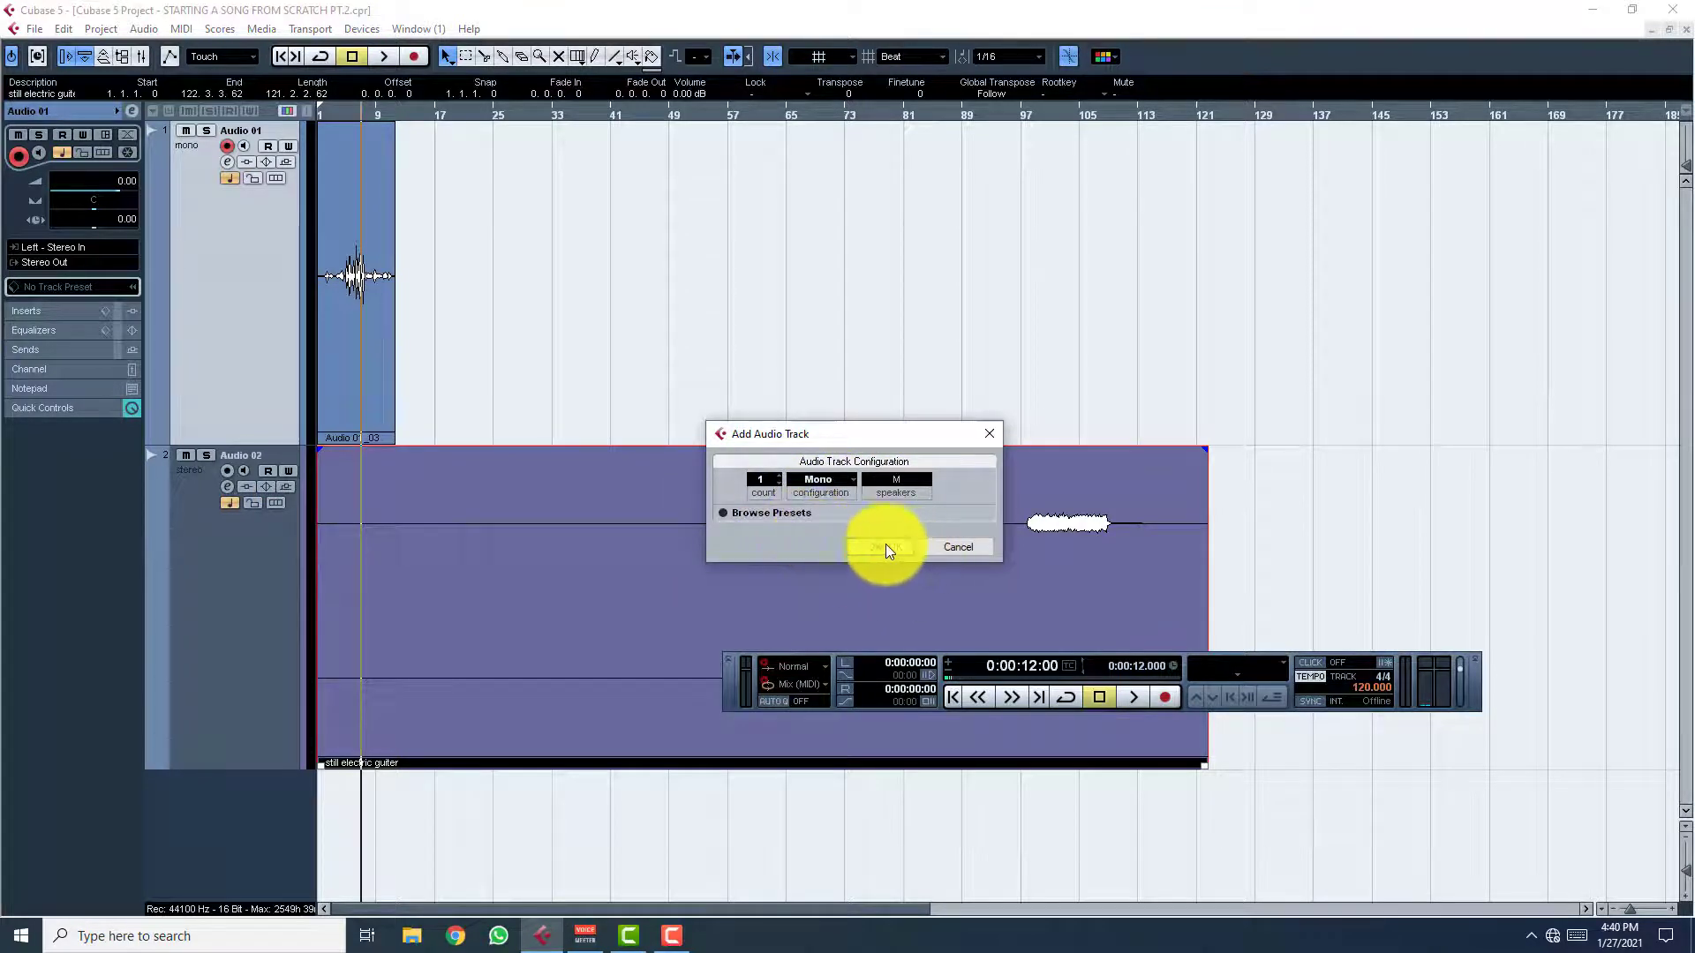
{"action": "left_click", "coordinate": [881, 547]}
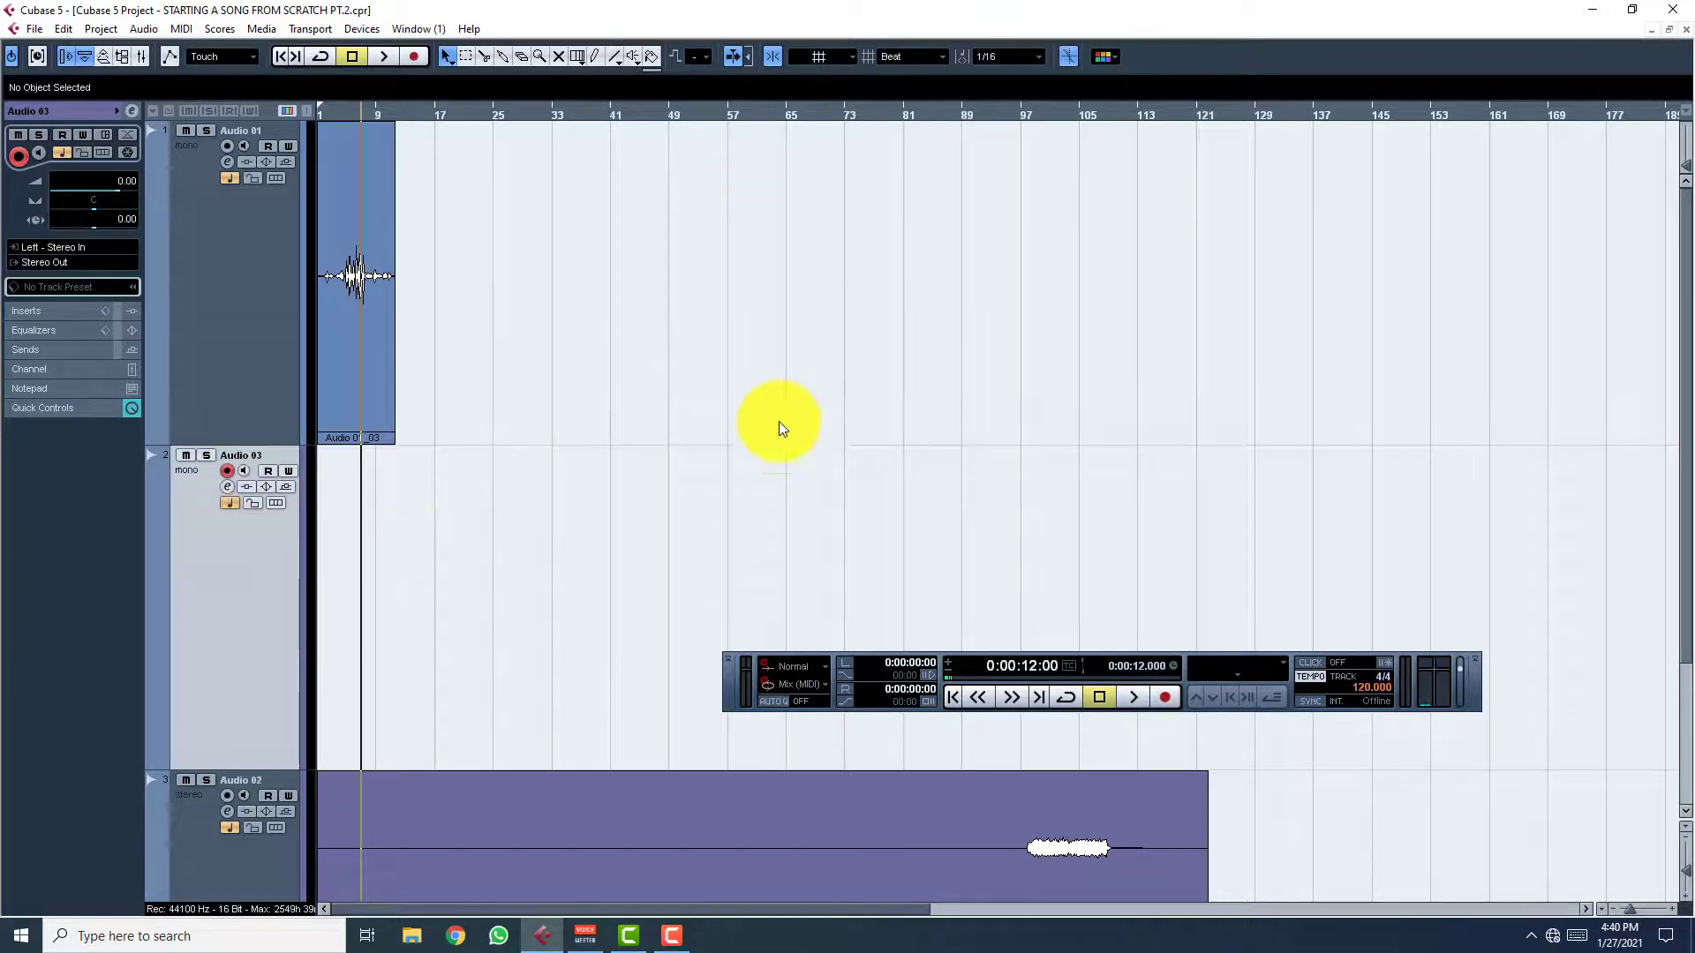
{"action": "left_click", "coordinate": [1164, 696]}
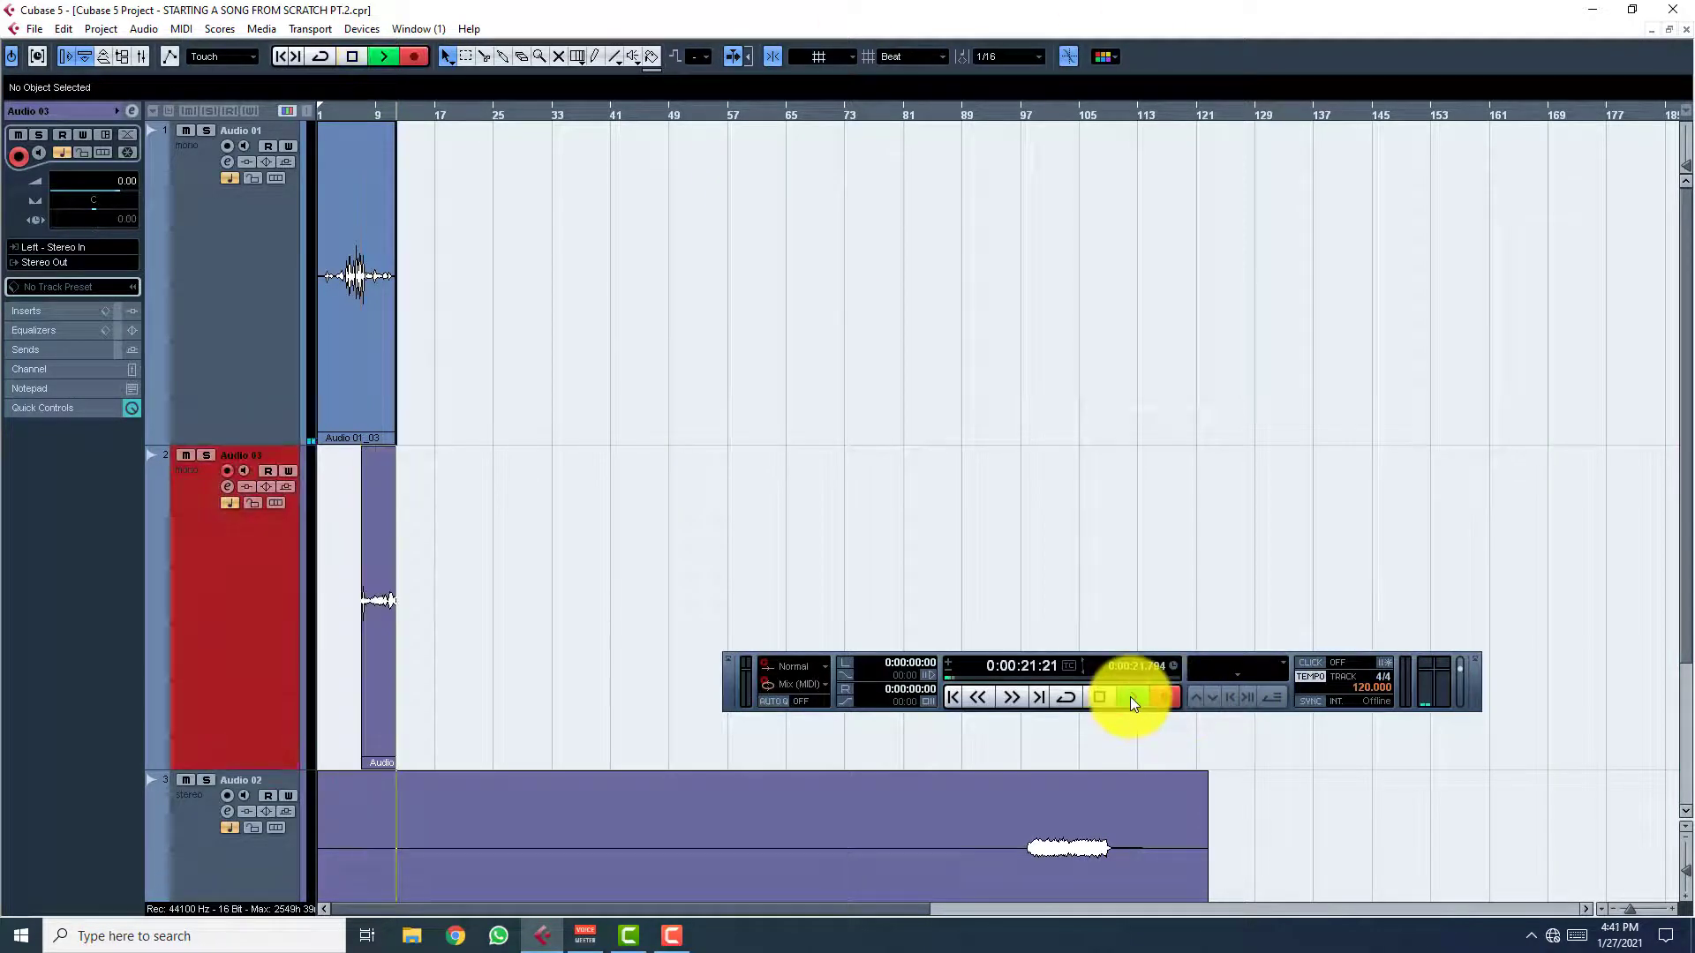